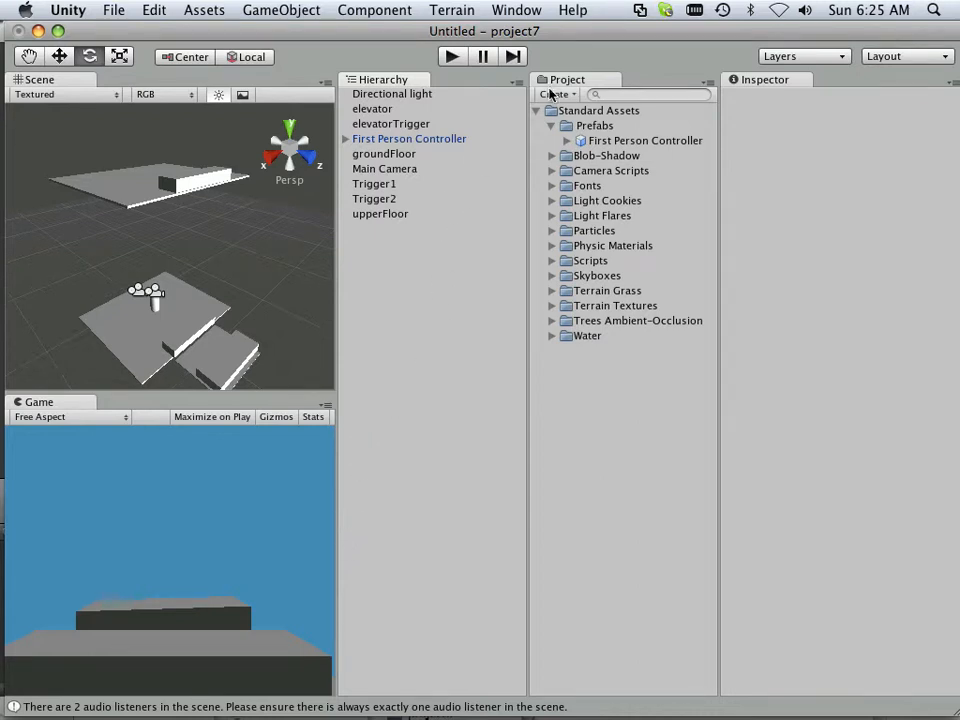
- Create a JavaScript asset named elevatorup and open it in Unitron
click(556, 94)
text(elevato)
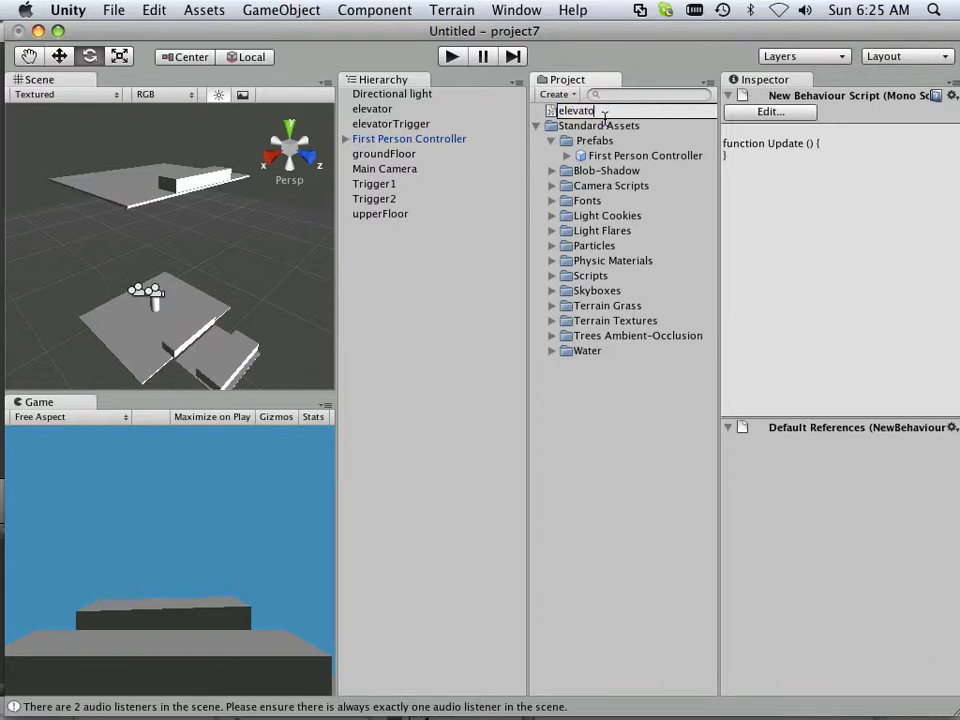
text(rup)
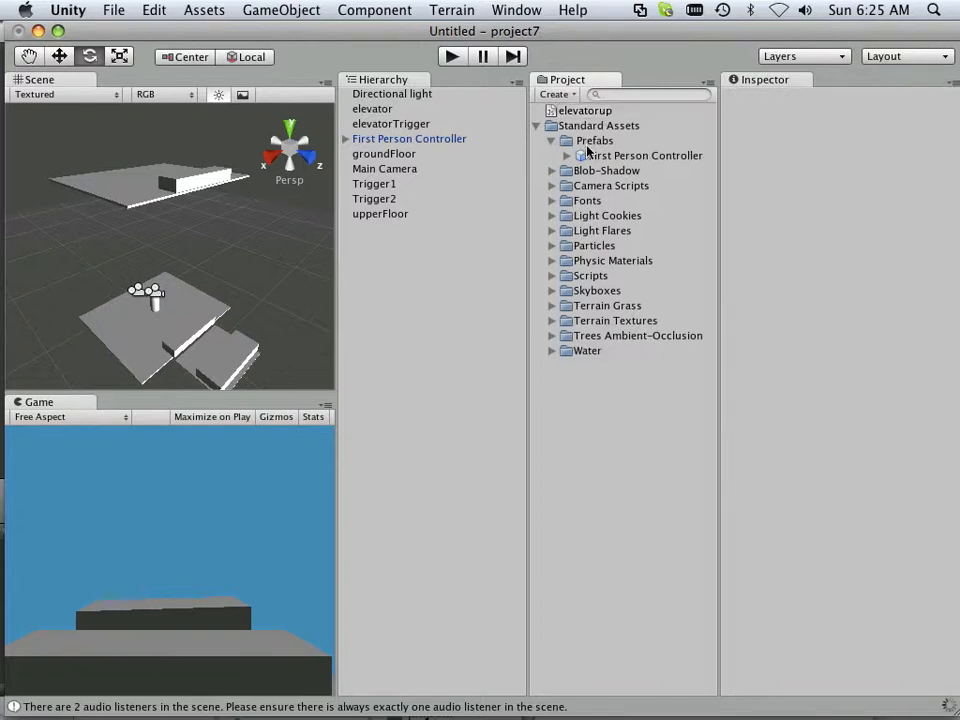
click(585, 110)
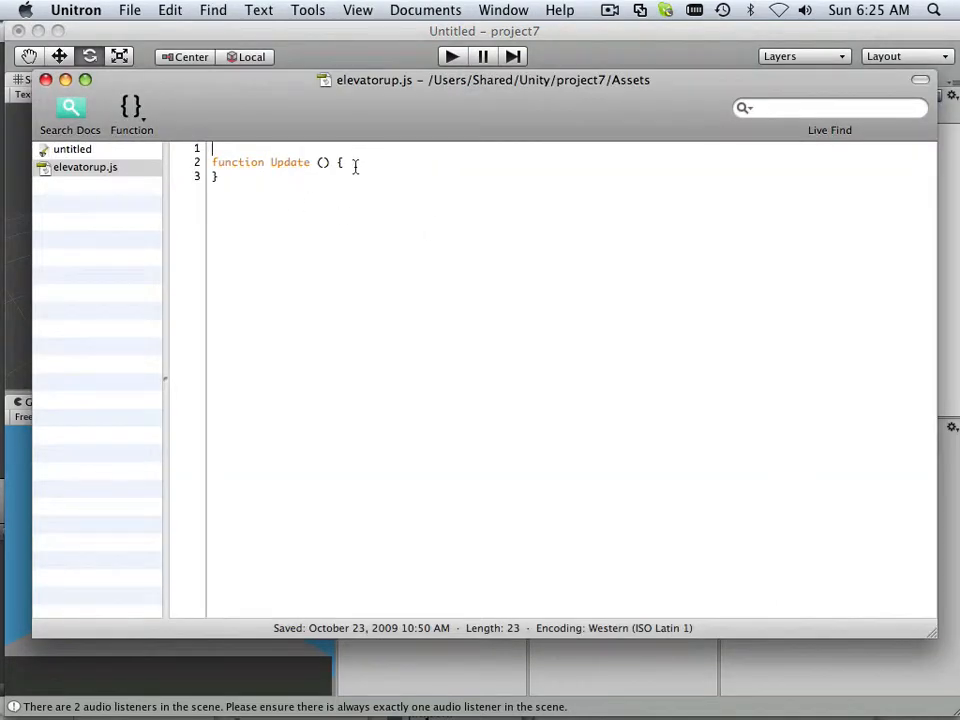
- Declare 'var Player: Transform' on the first line of elevatorup.js
key(Return)
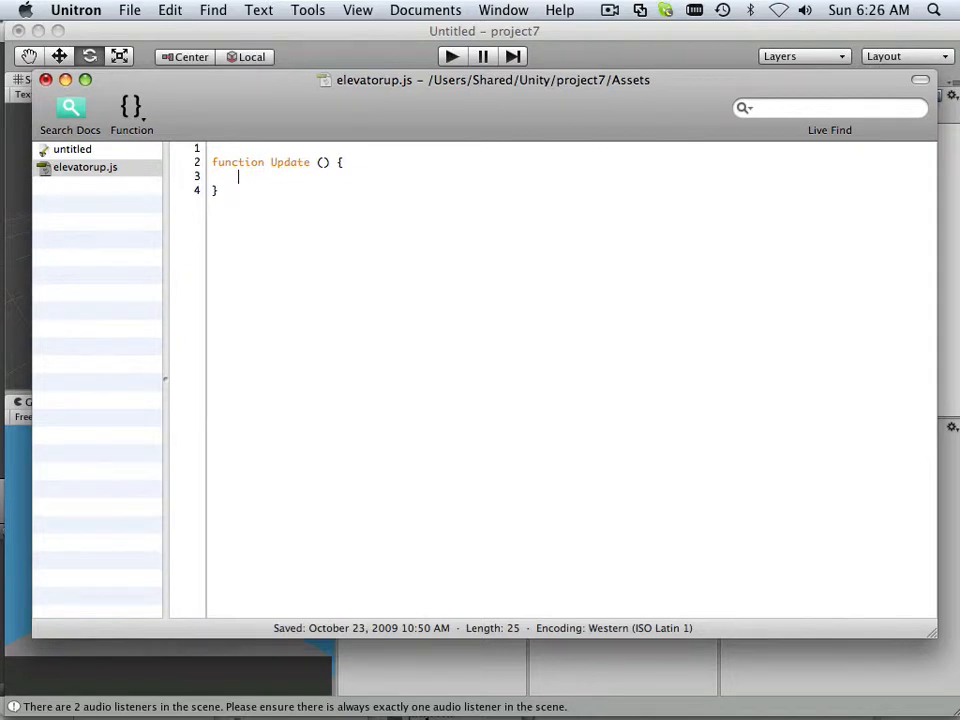
mouse_move(267, 155)
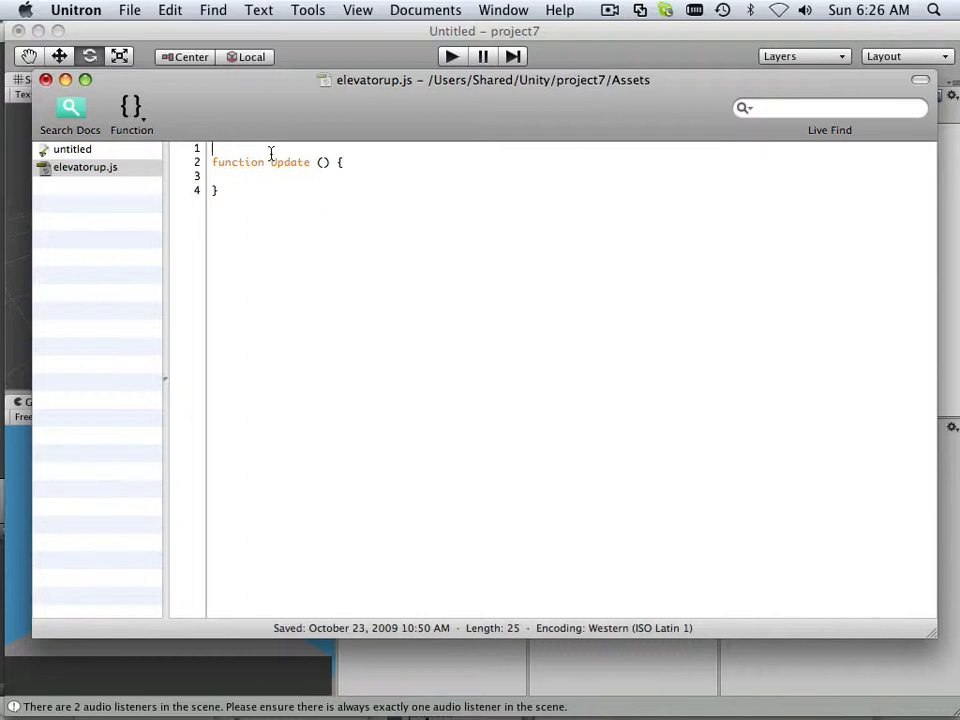
text(var P)
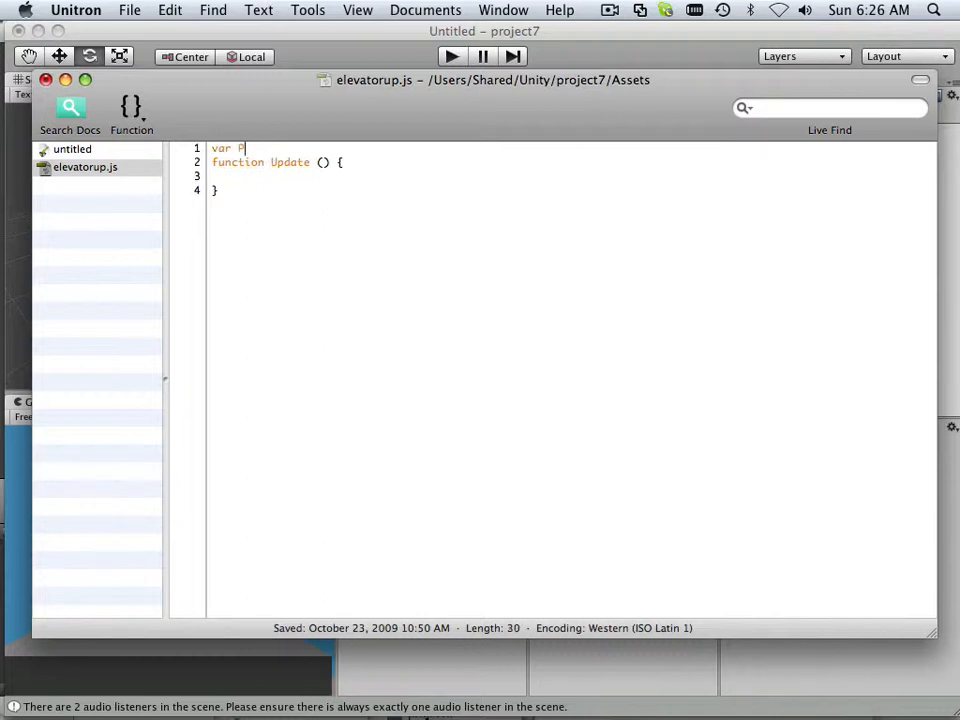
text(layer)
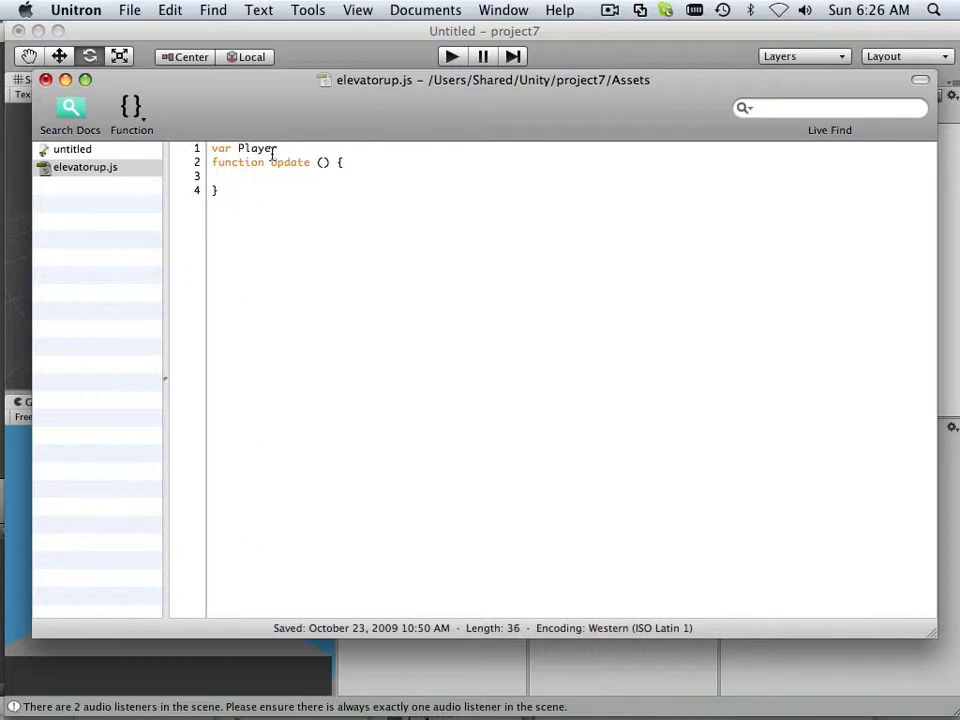
text(:)
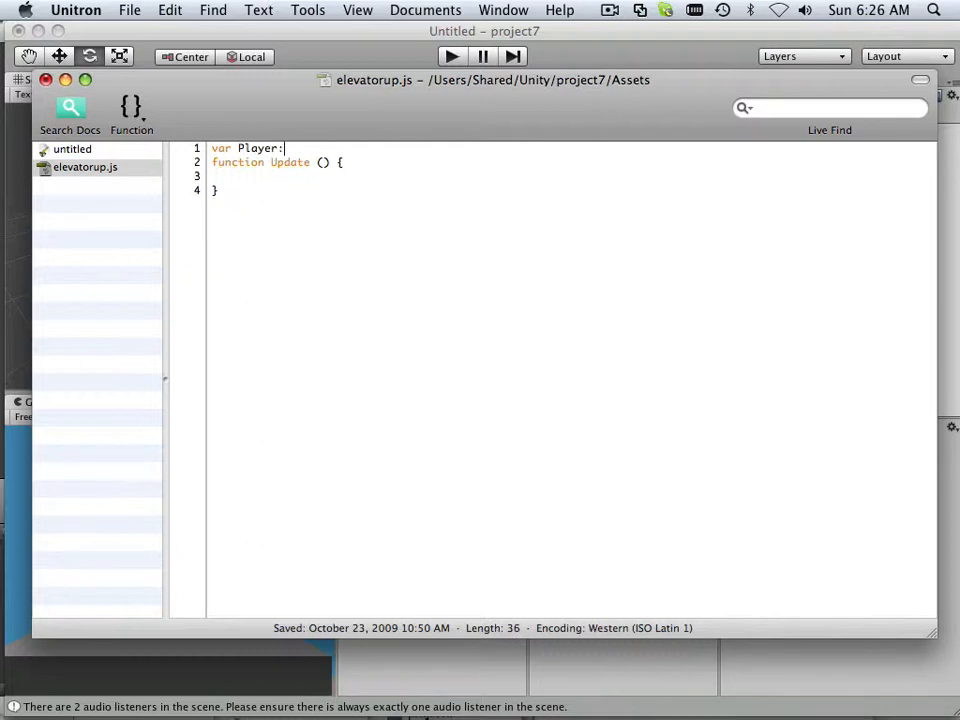
text(Trans)
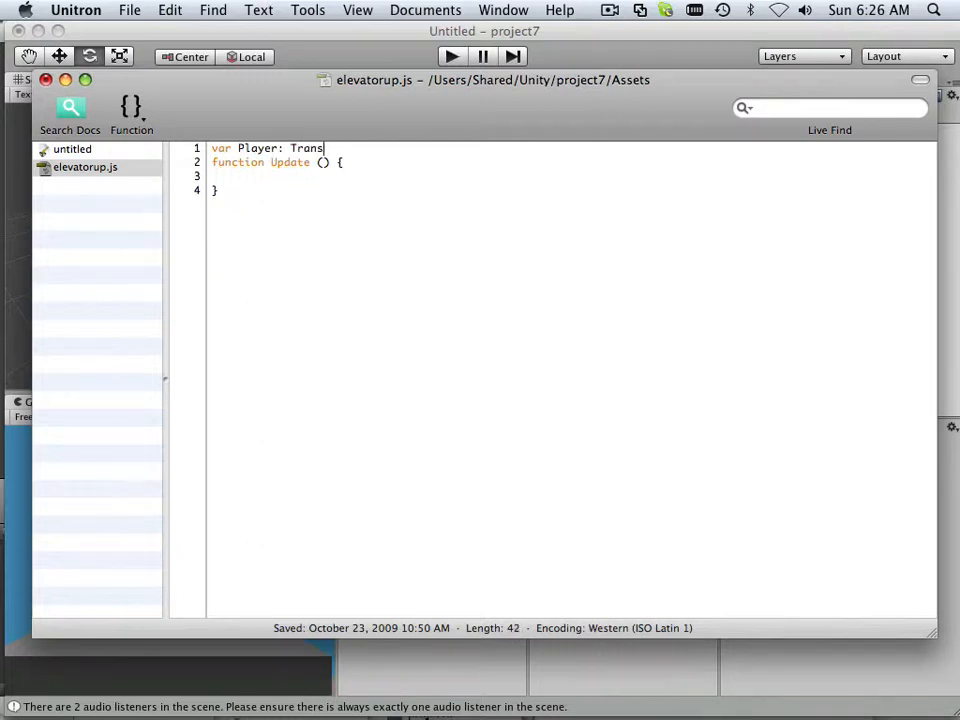
text(form;)
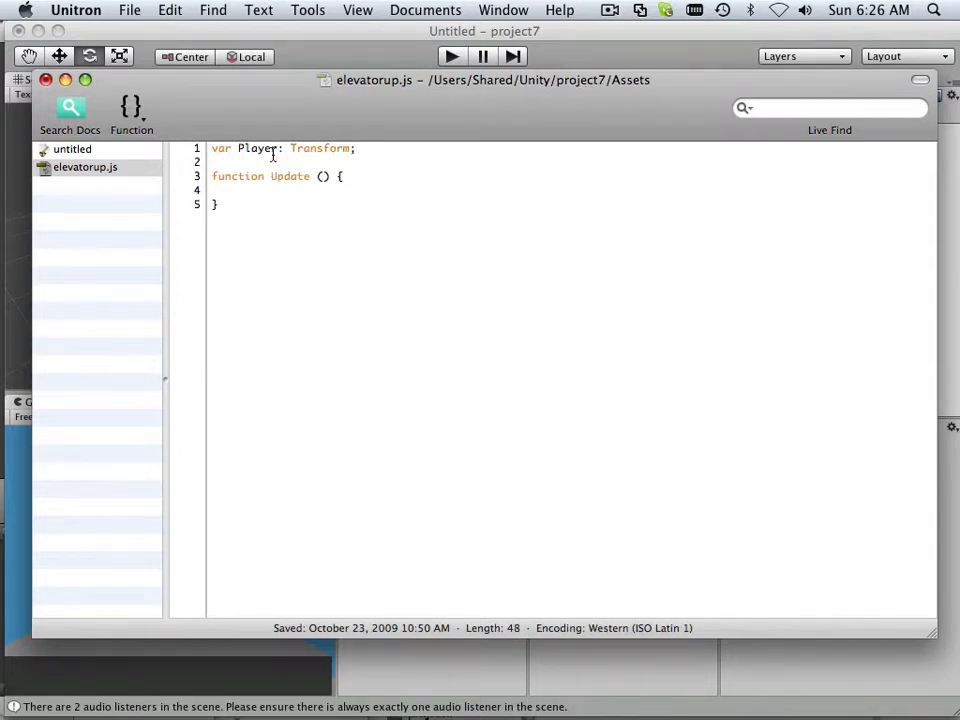
- Declare 'var Elevator: Transform' and add blank lines before function Update
text(var)
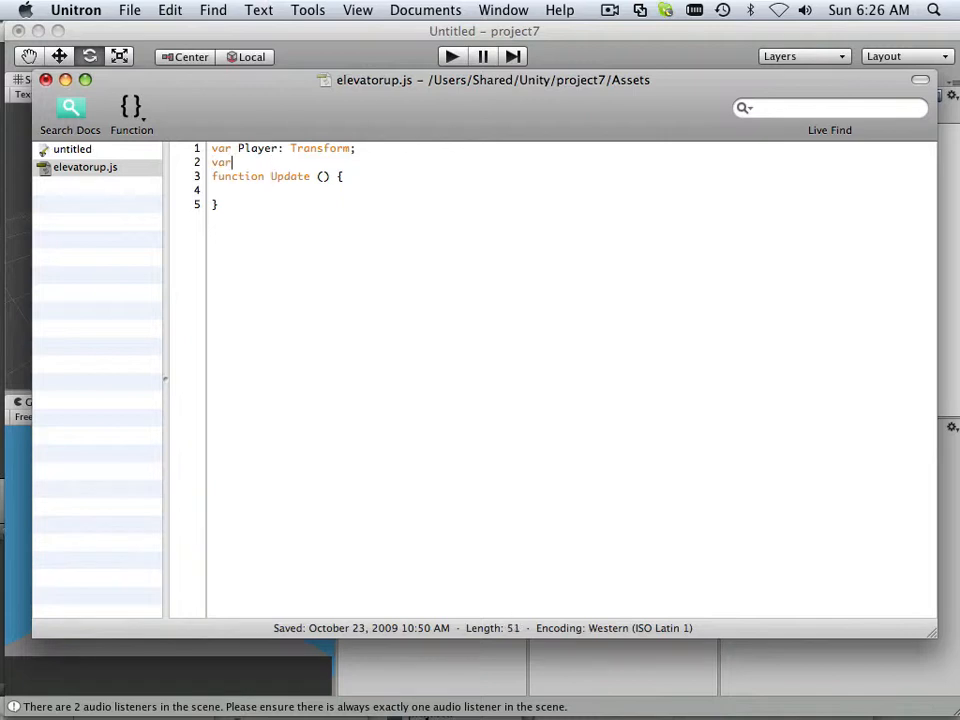
text(Elevato)
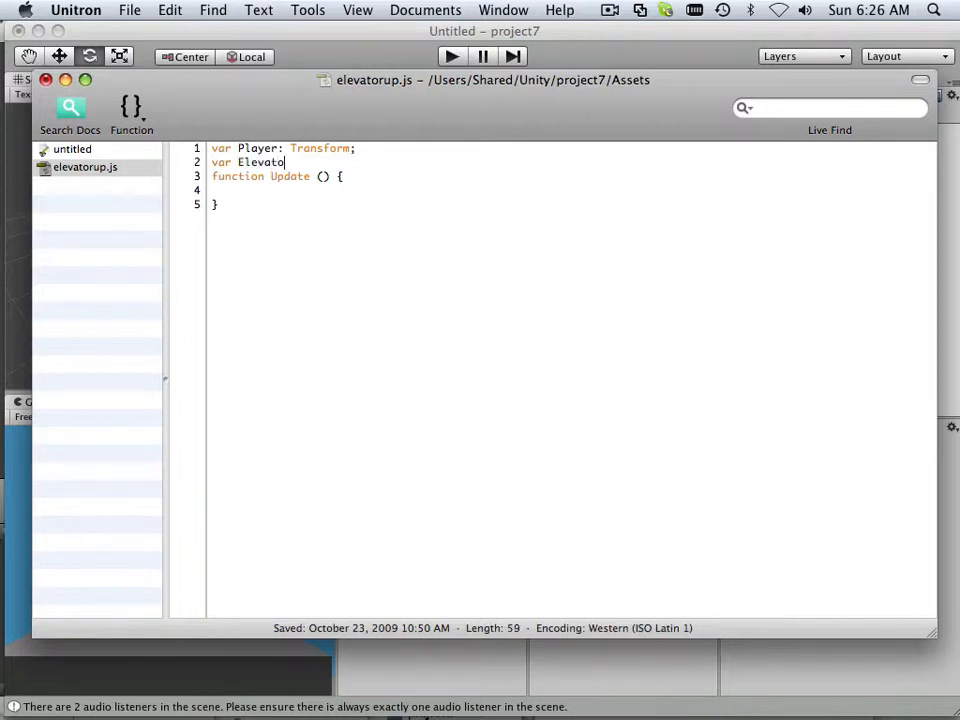
text(r:)
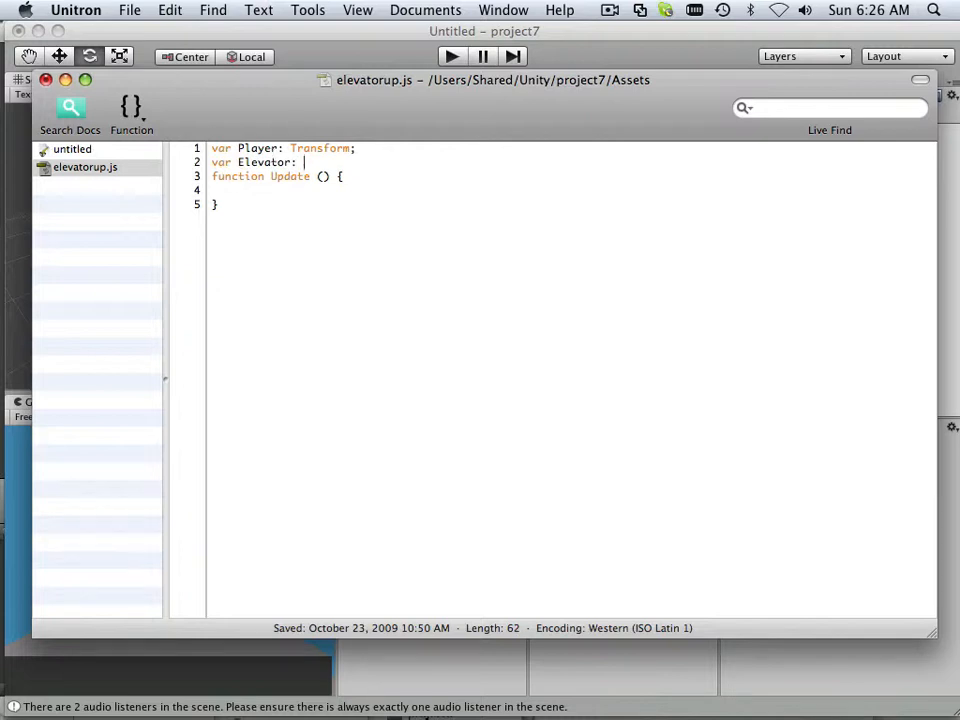
text(Transfor)
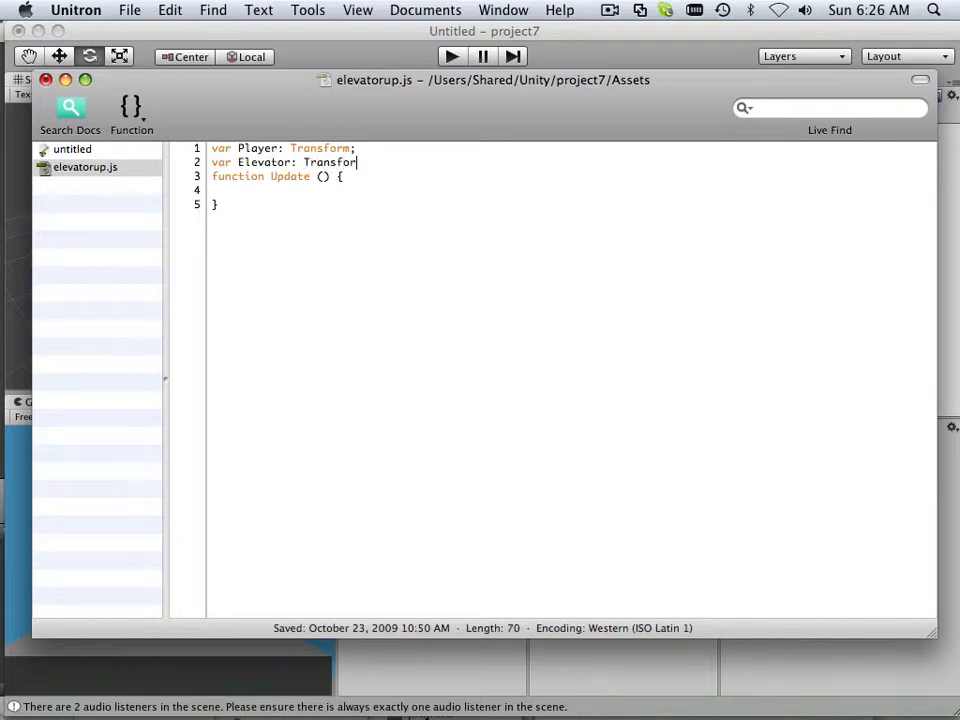
text(m)
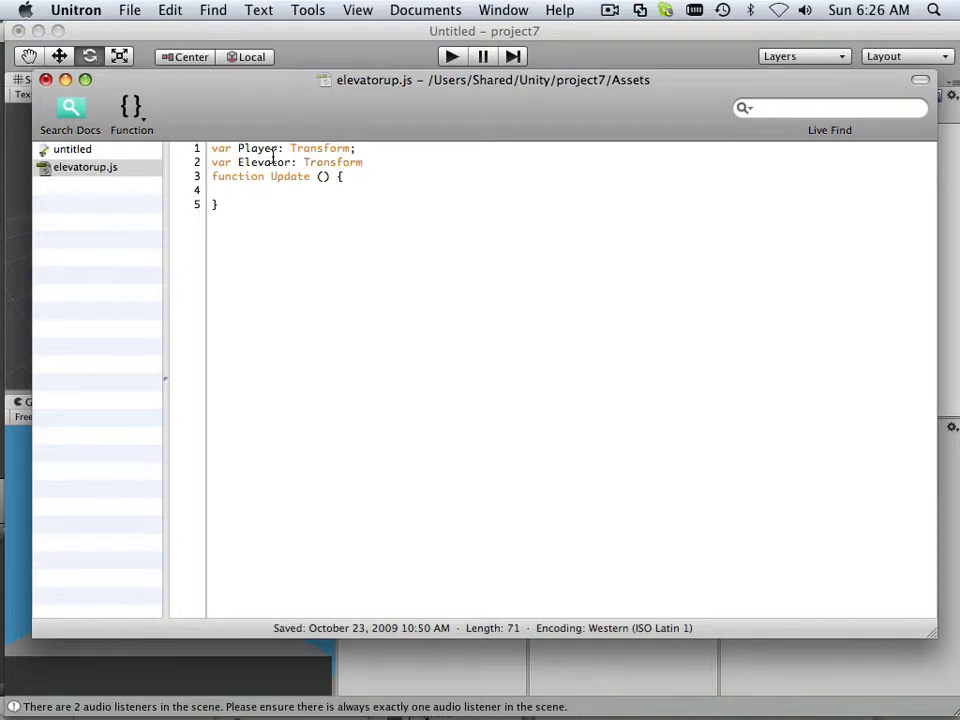
key(Return)
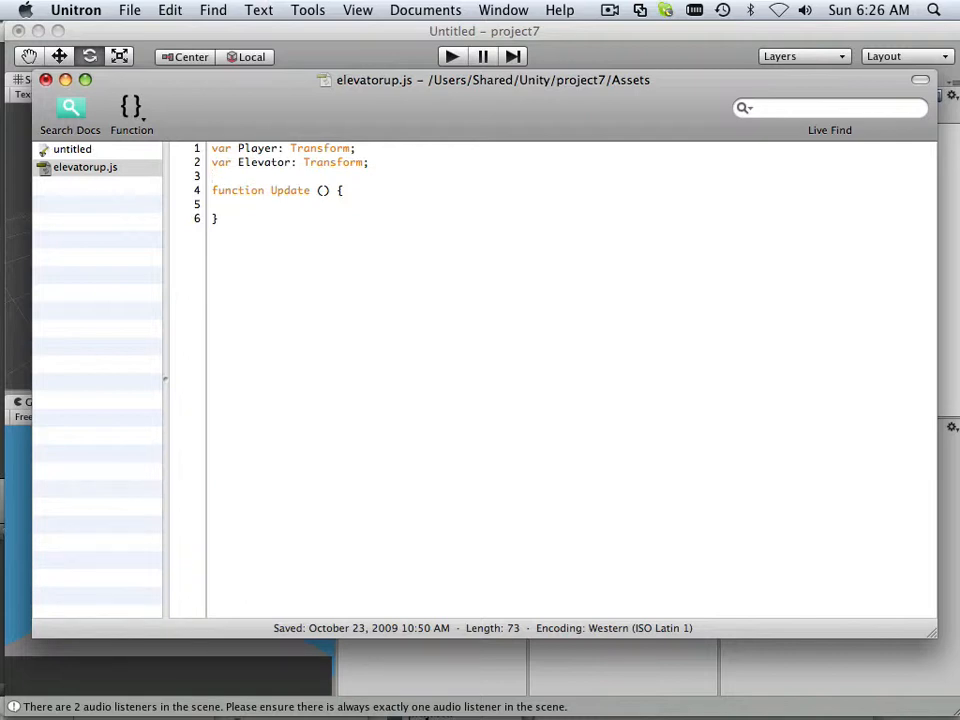
click(213, 176)
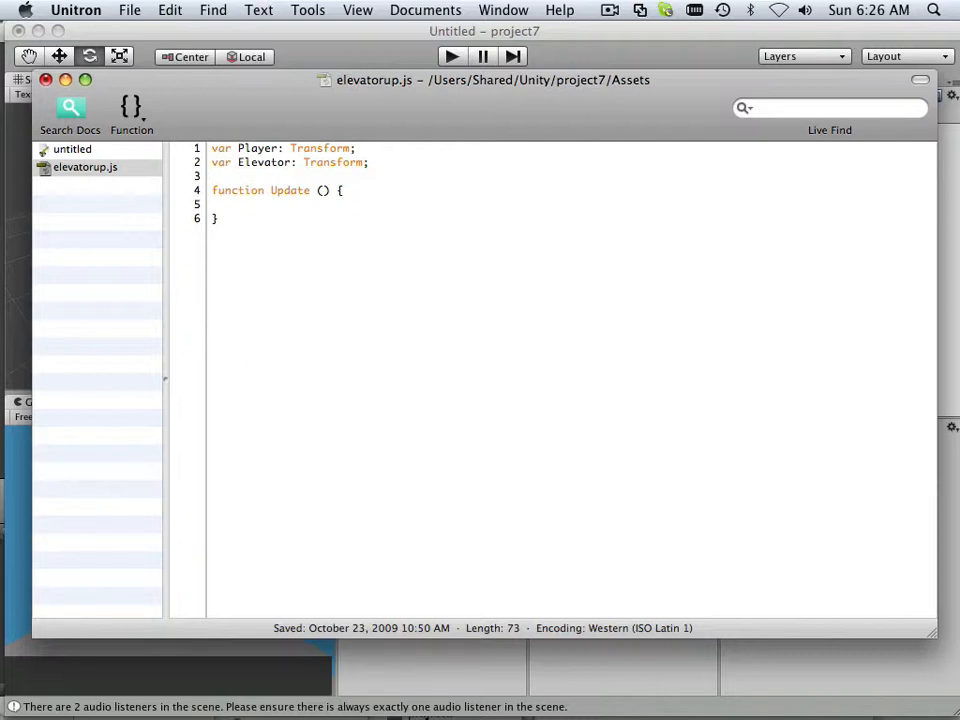
key(Return)
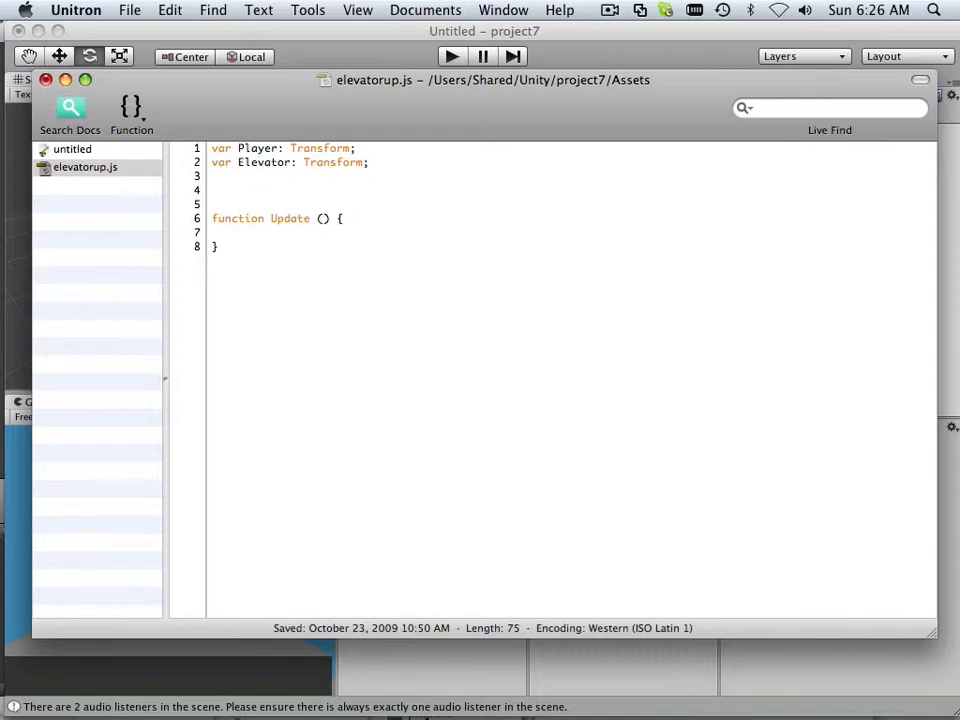
- Declare 'to' and 'from' as Vector3 variables, ending with a new line
text(v)
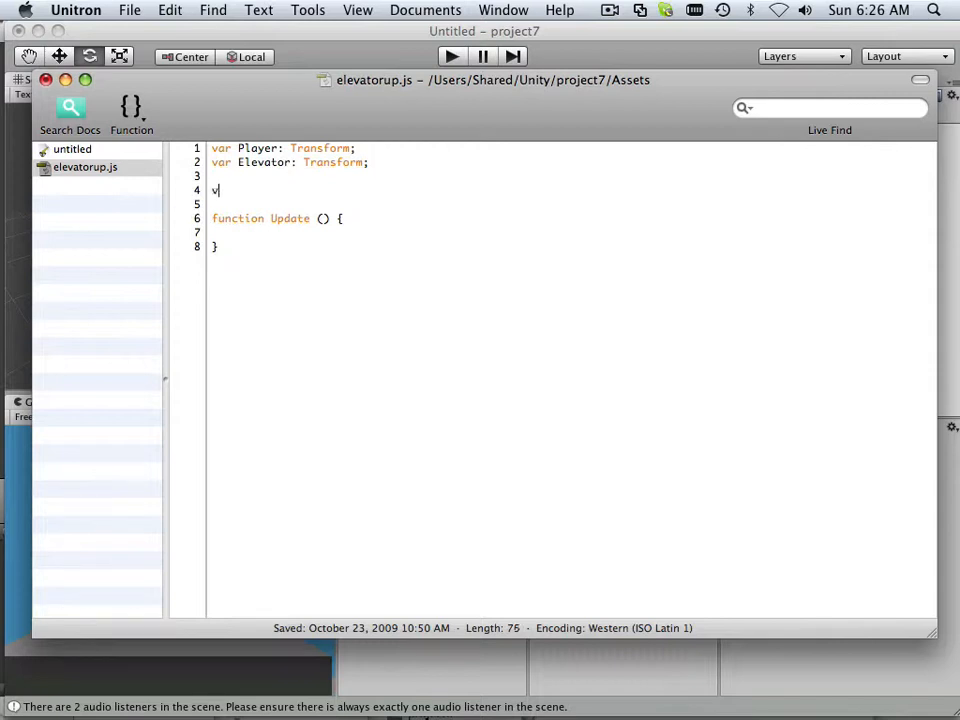
text(ar)
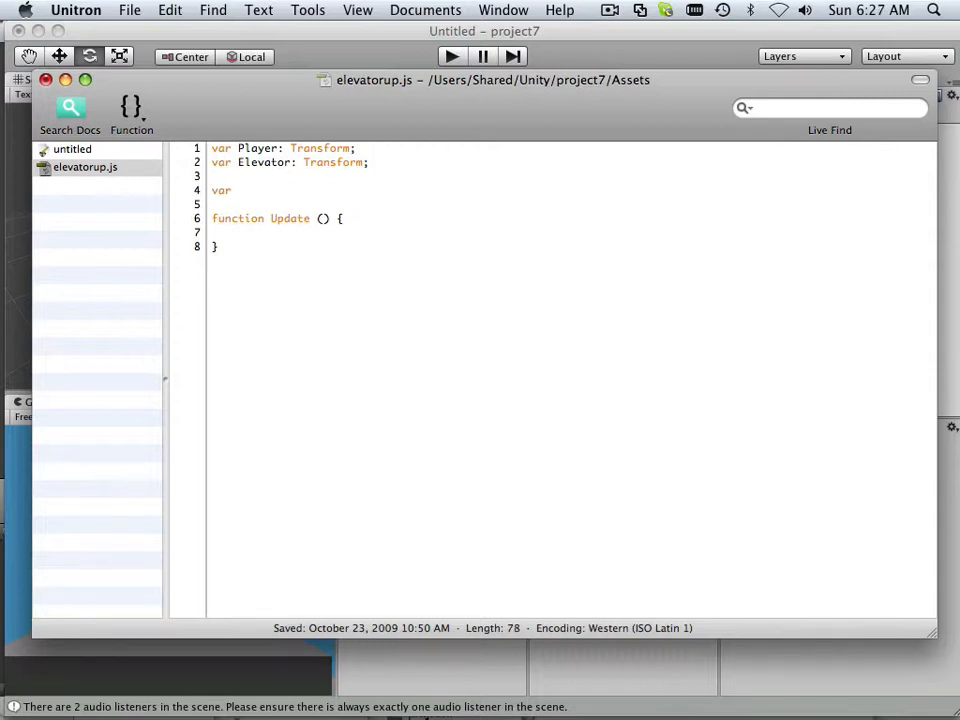
text(to:)
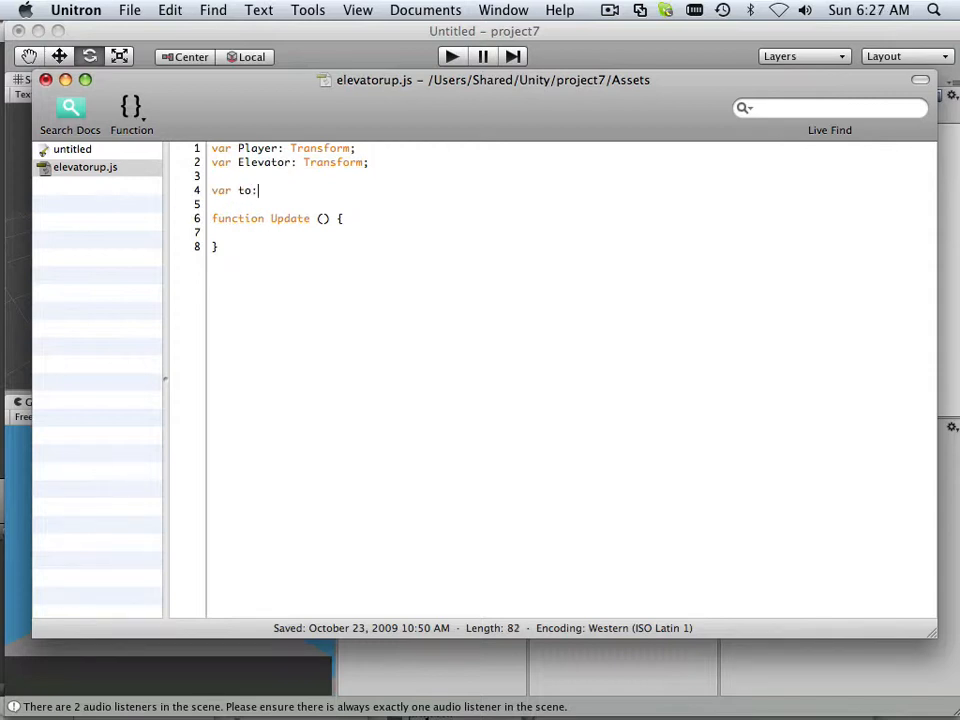
text(V)
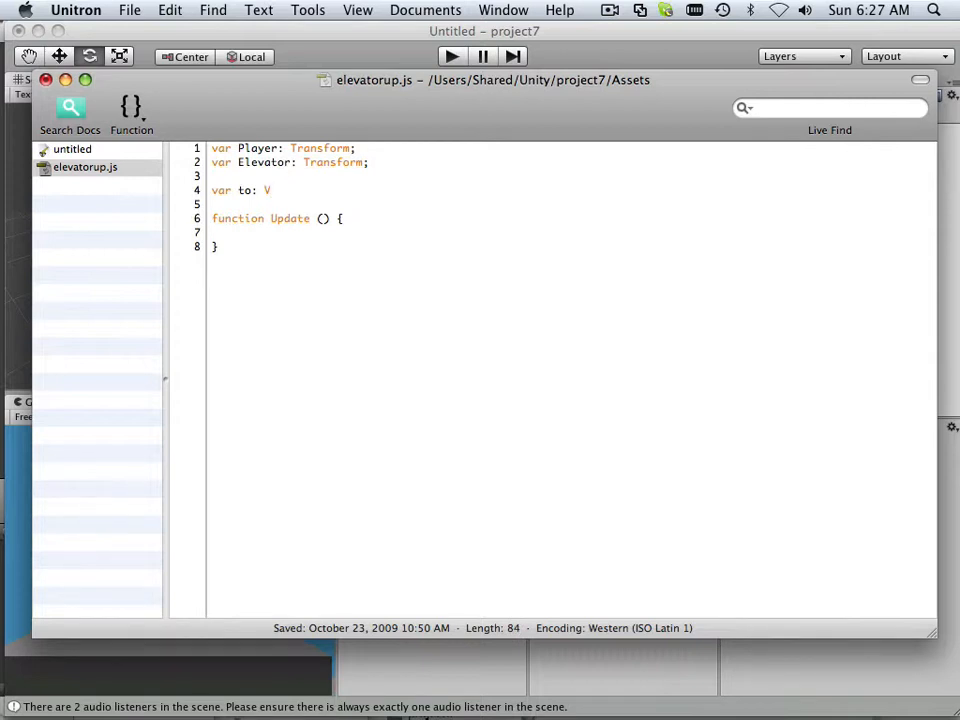
text(e)
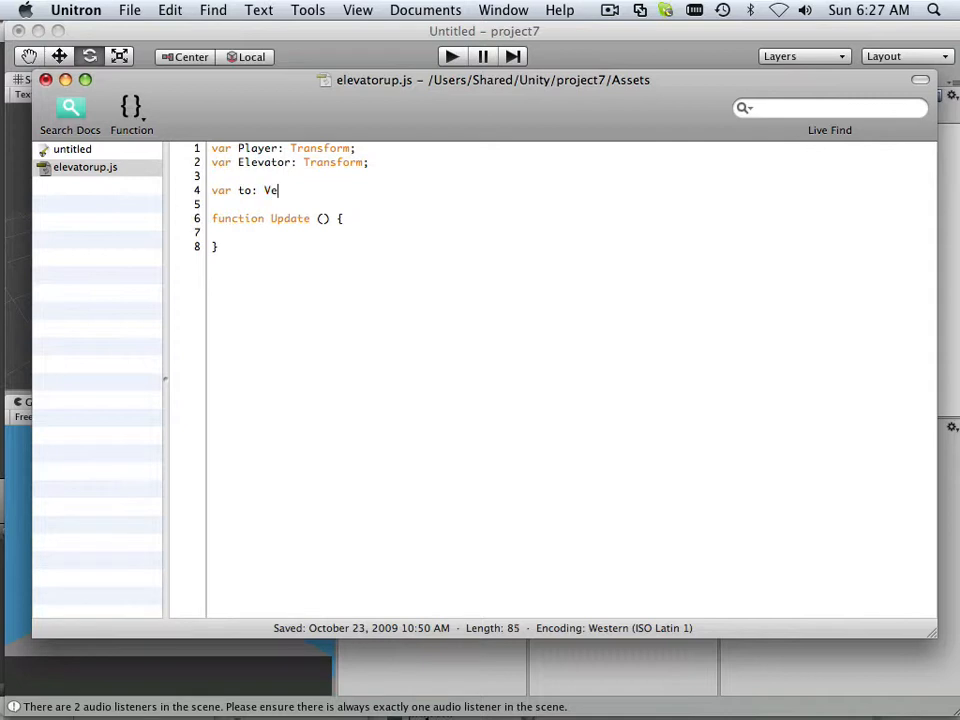
text(ctor3;)
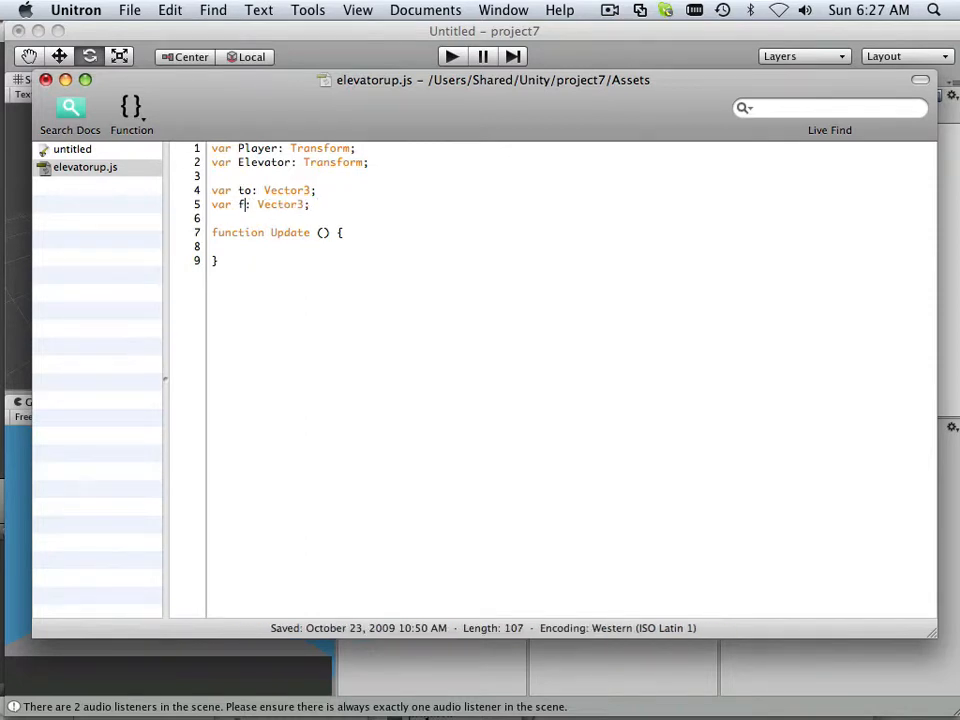
text(rom)
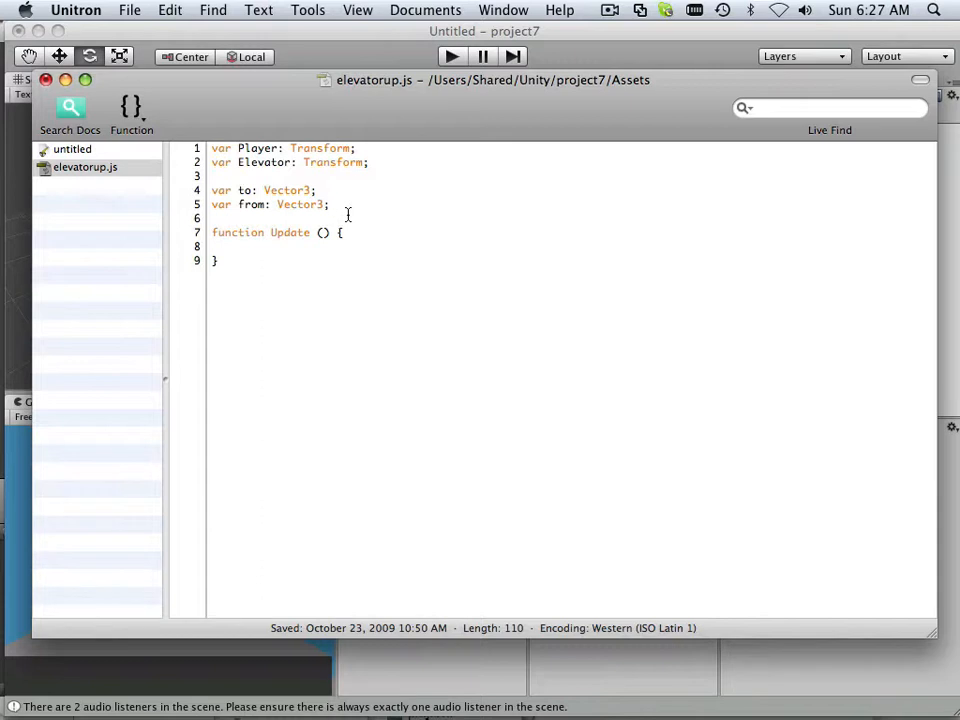
key(Return)
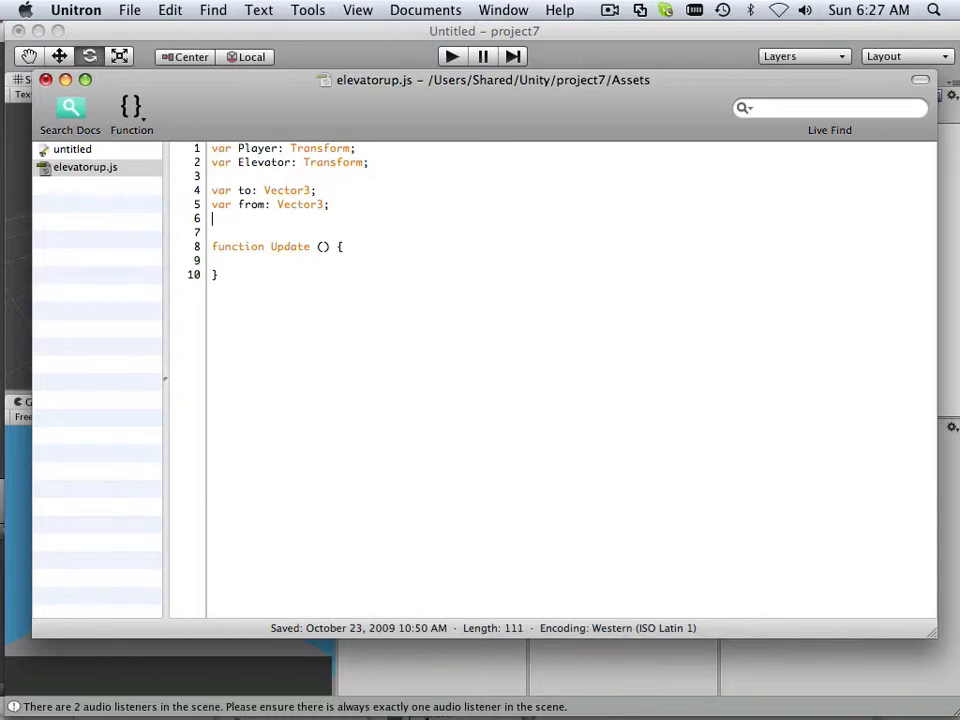
- Declare 'var elespeed: int=5;' in elevatorup.js
text(var)
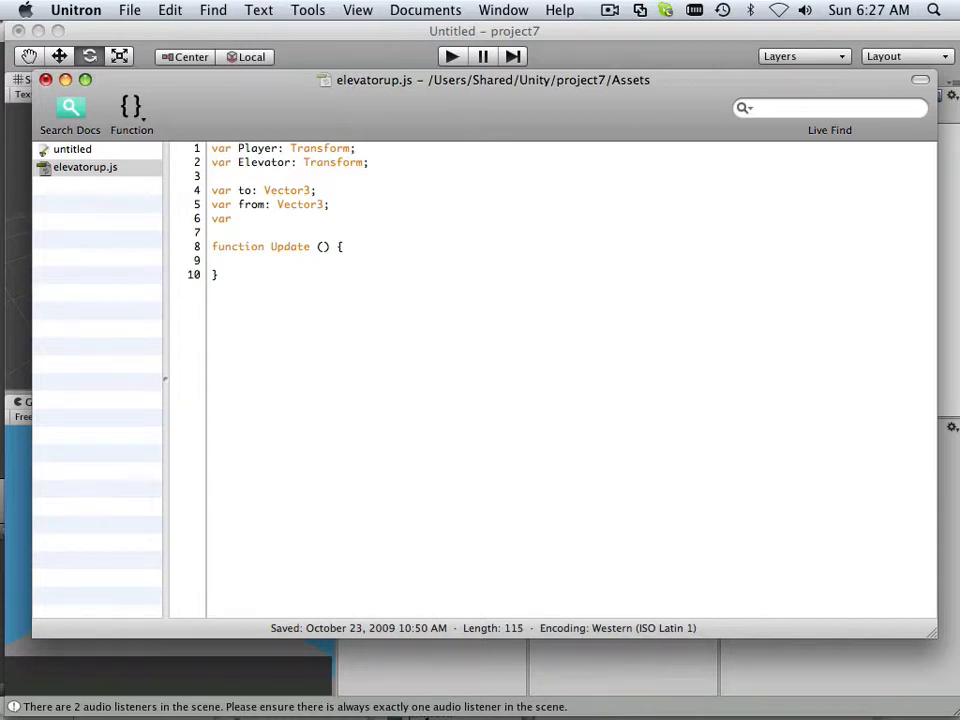
text(ele)
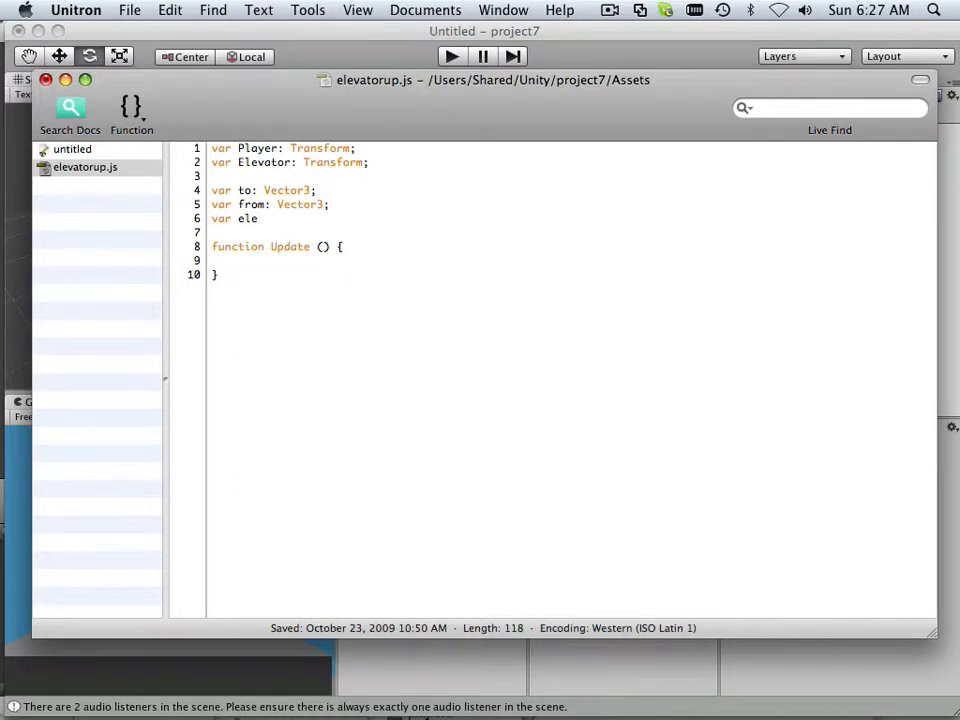
text(s)
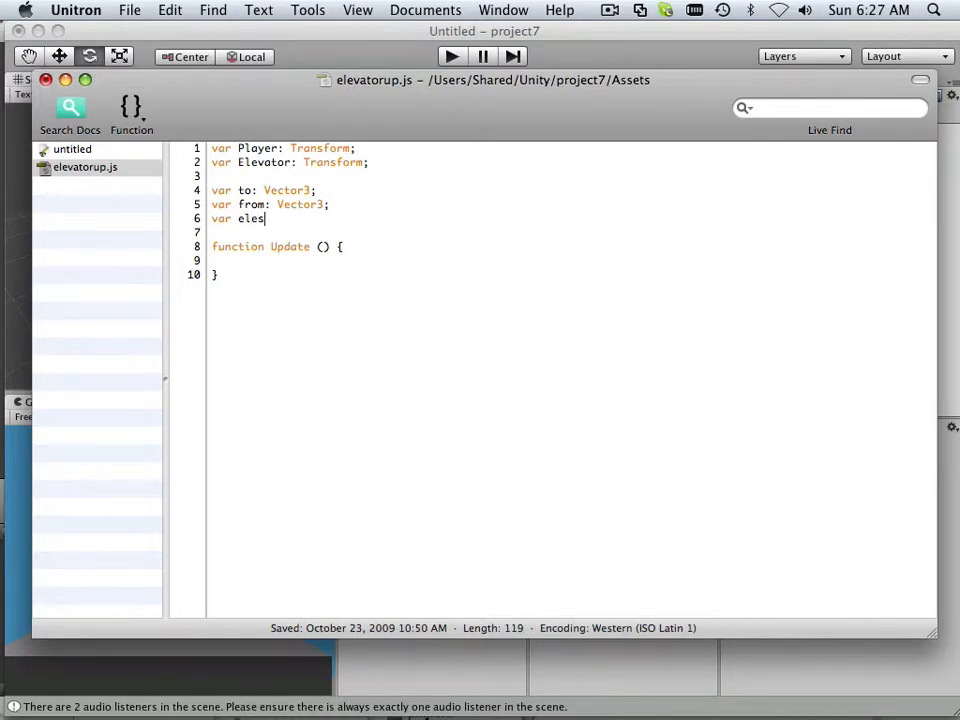
text(peed)
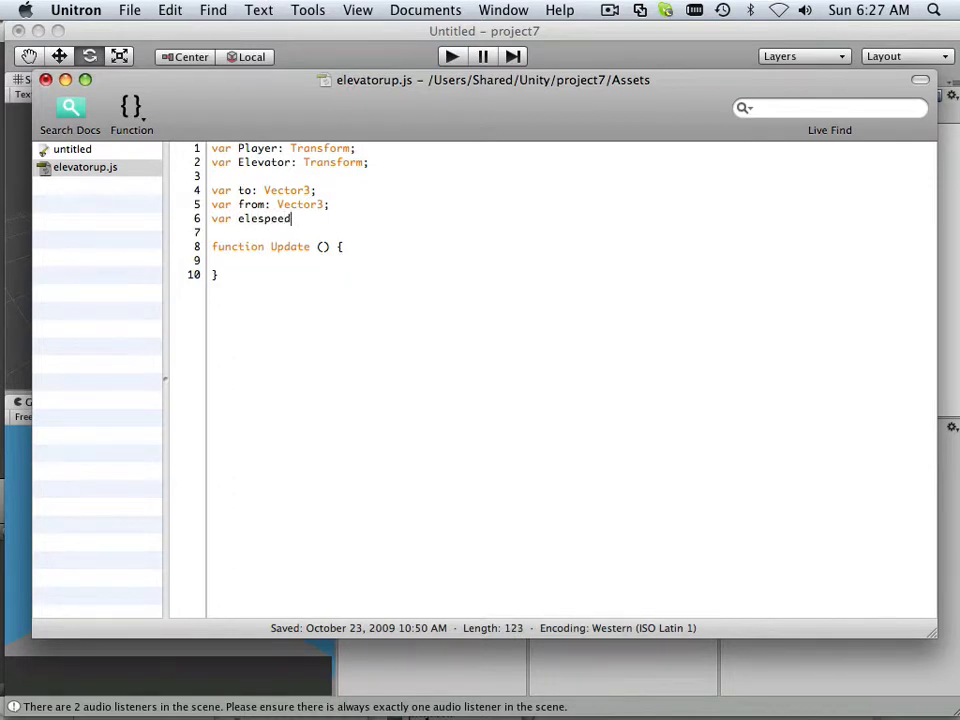
text(:)
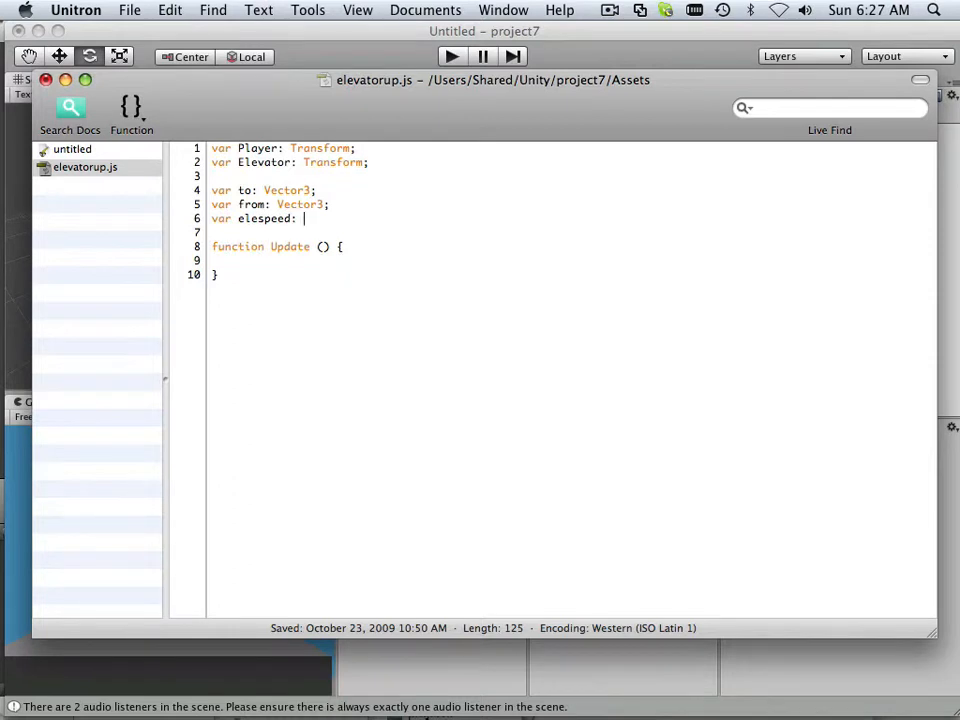
text(int=)
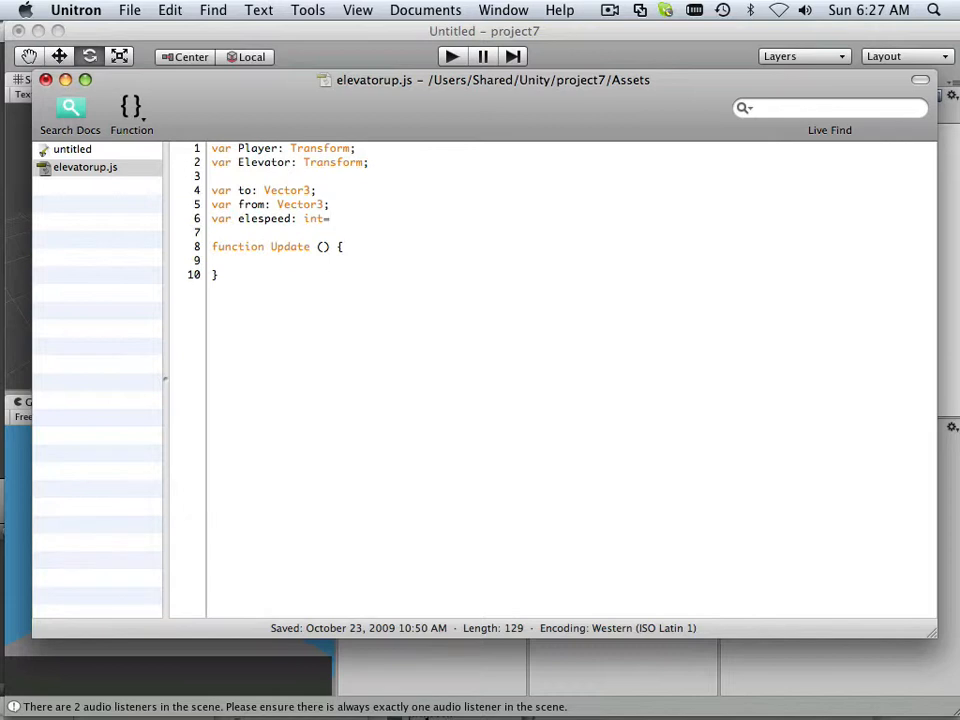
text(5;)
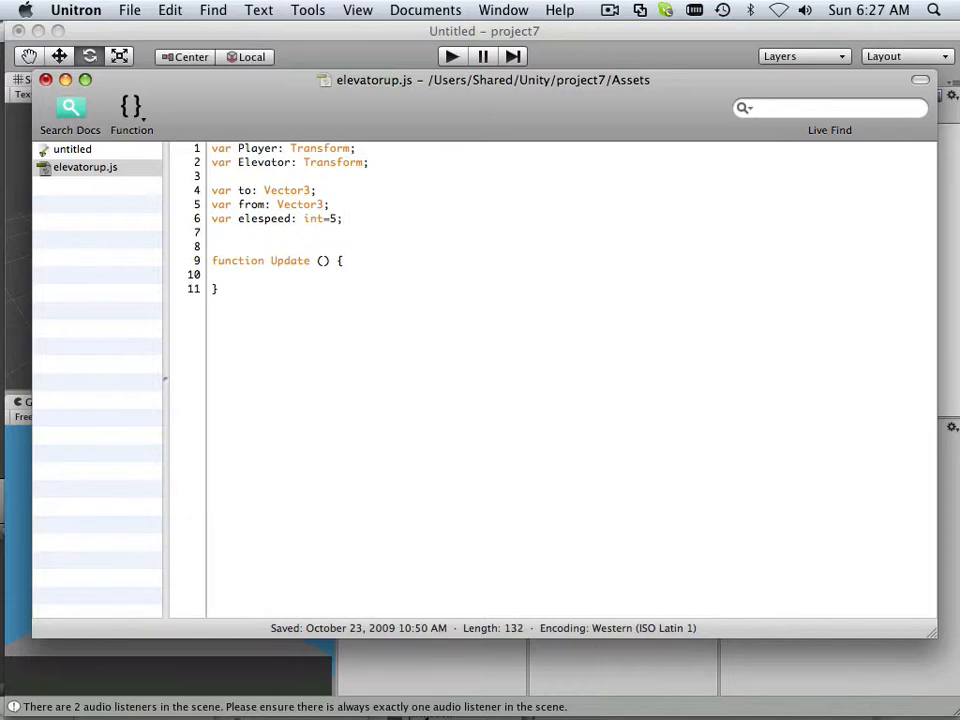
- Declare 'var boolswitch: updown;' and add blank lines before Update
text(var)
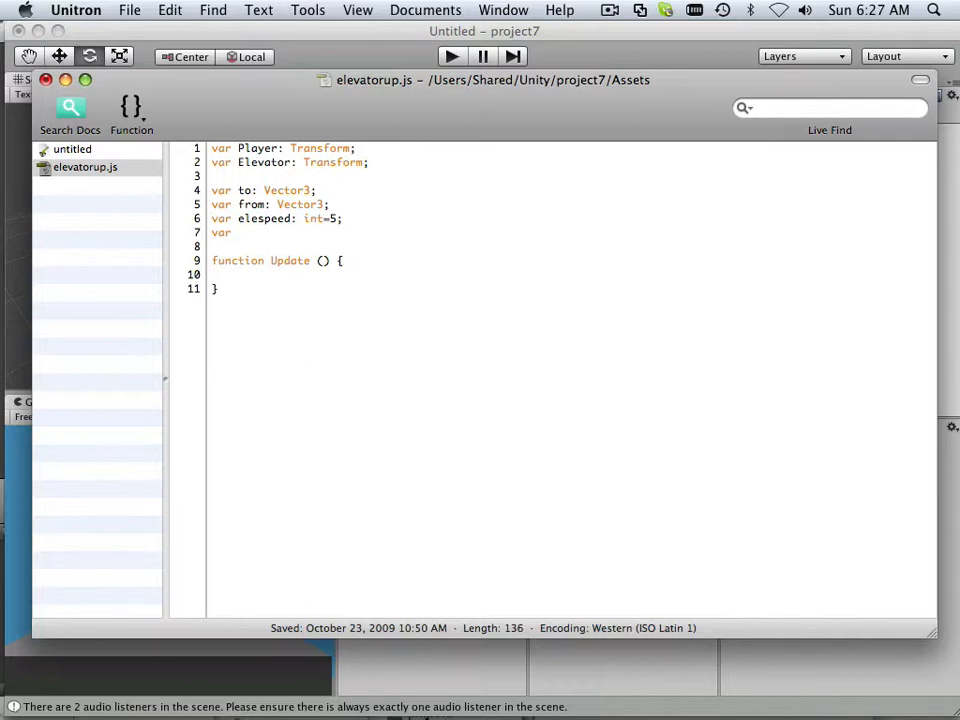
text(bool)
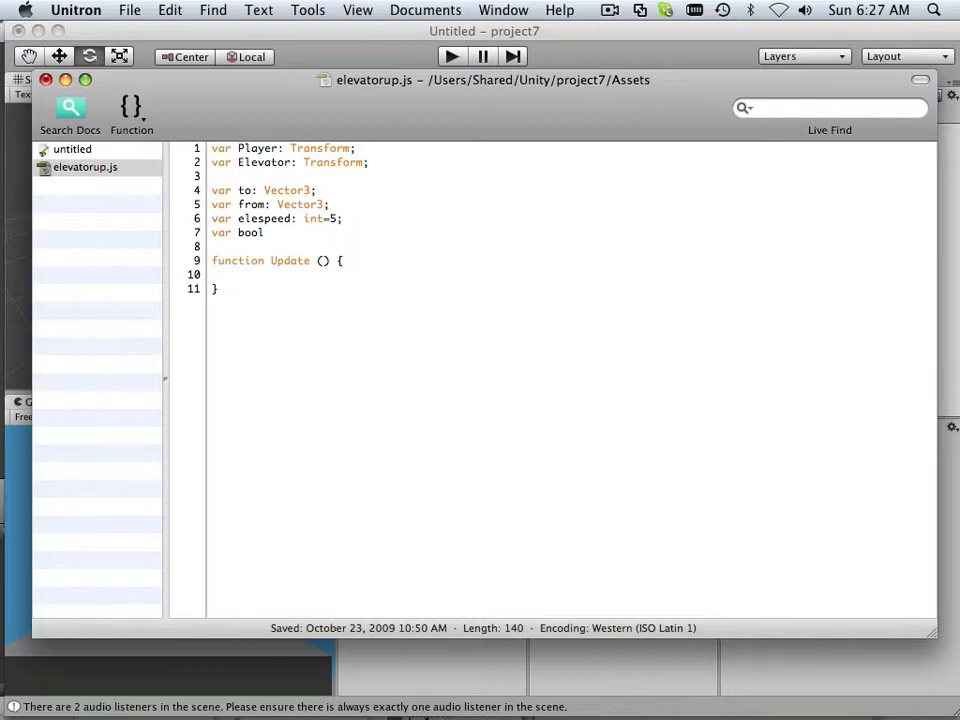
text(swit)
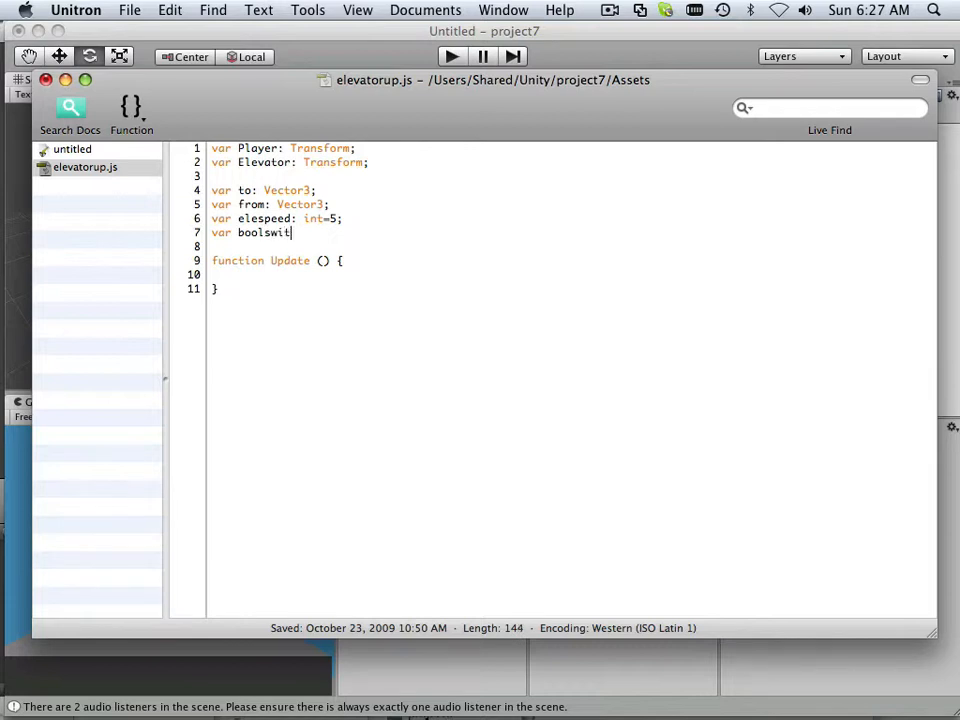
text(ch)
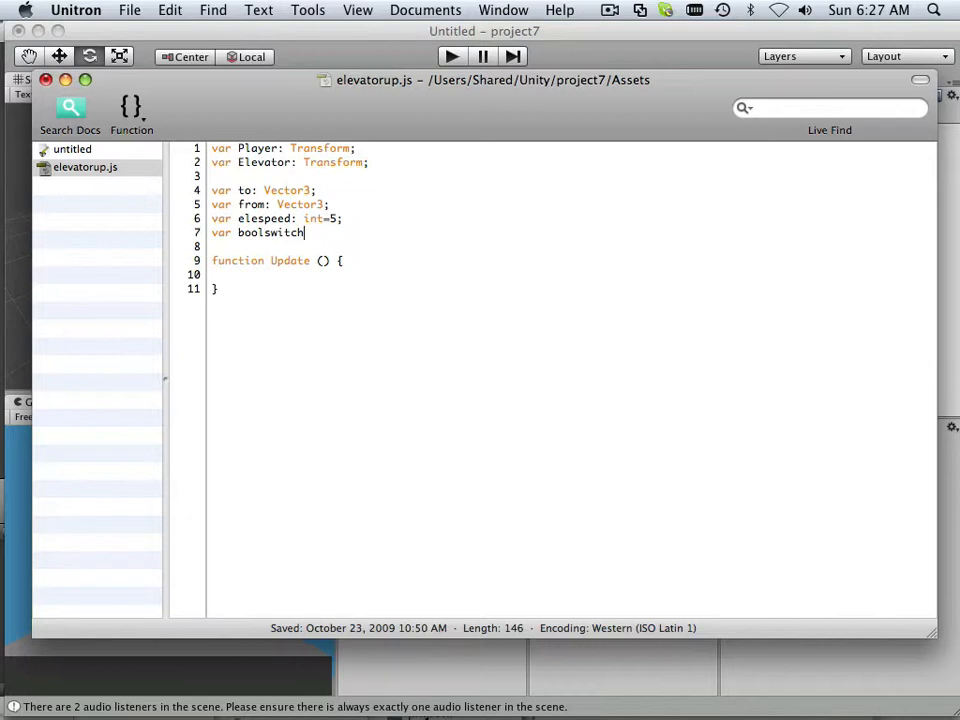
text(;)
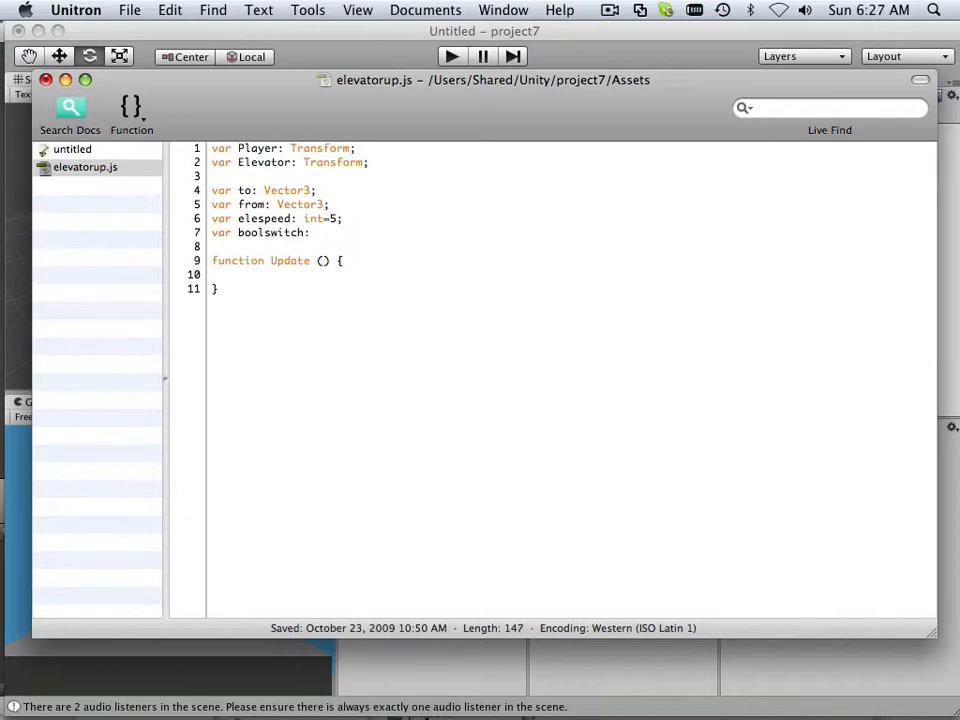
text(u)
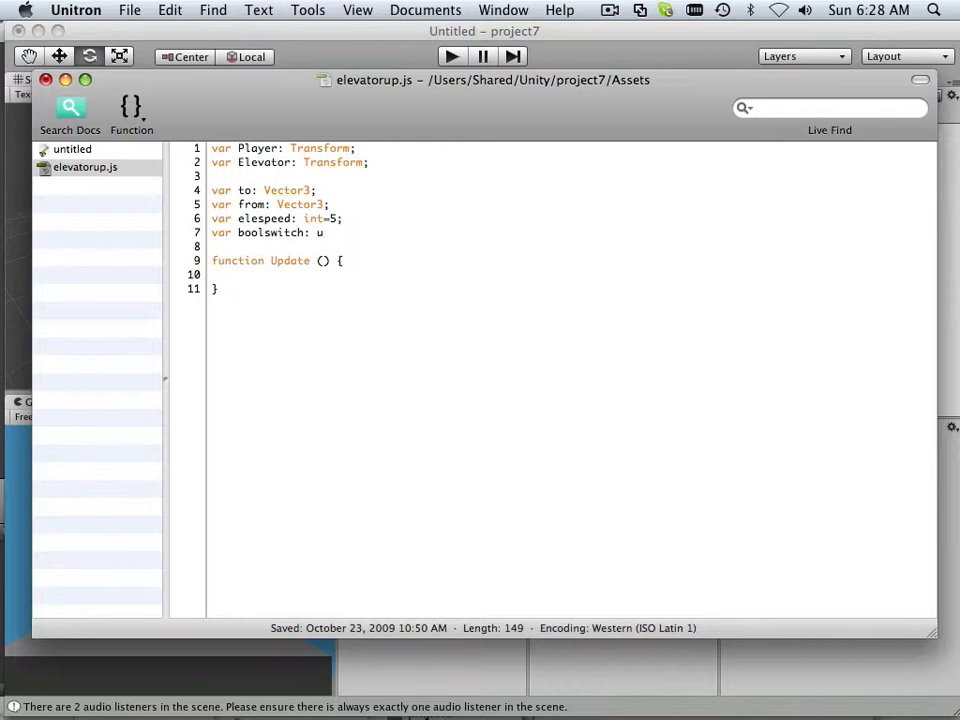
text(pdown)
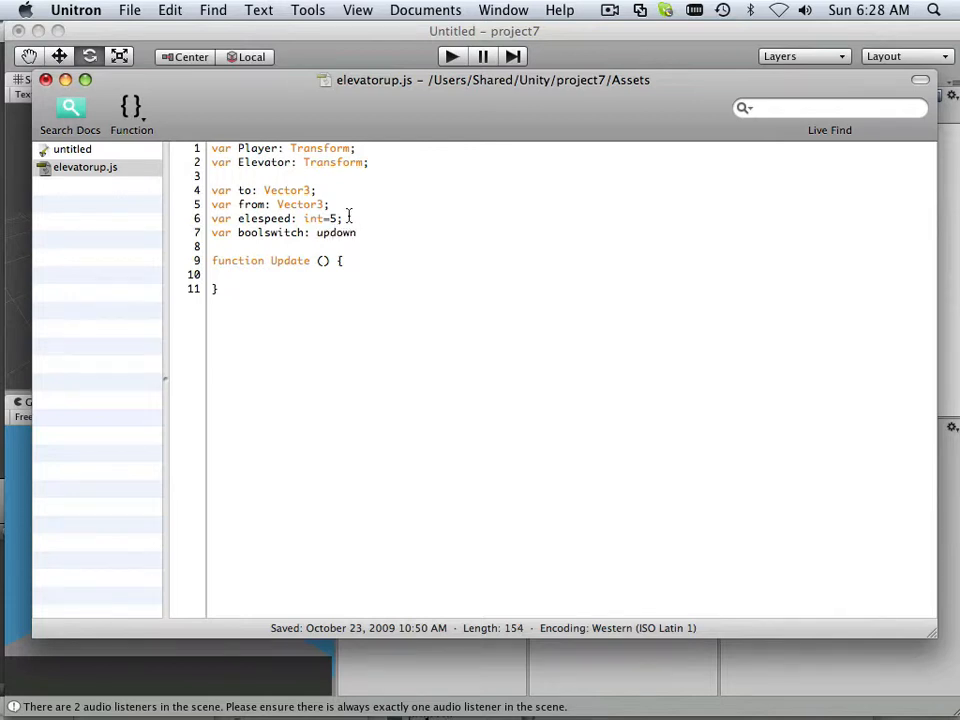
text(;)
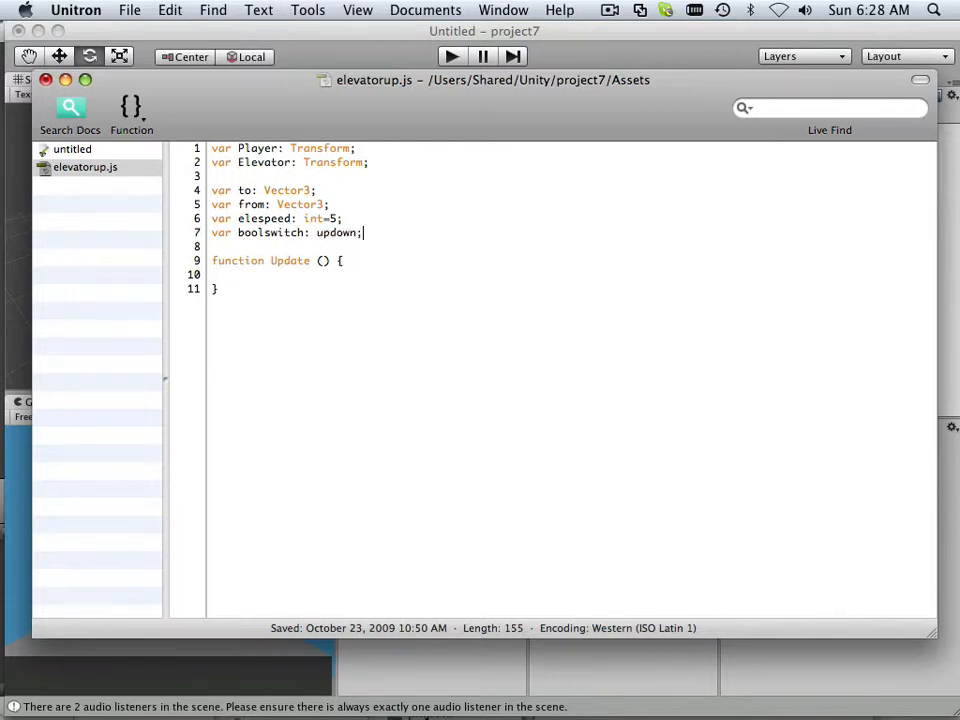
key(Return)
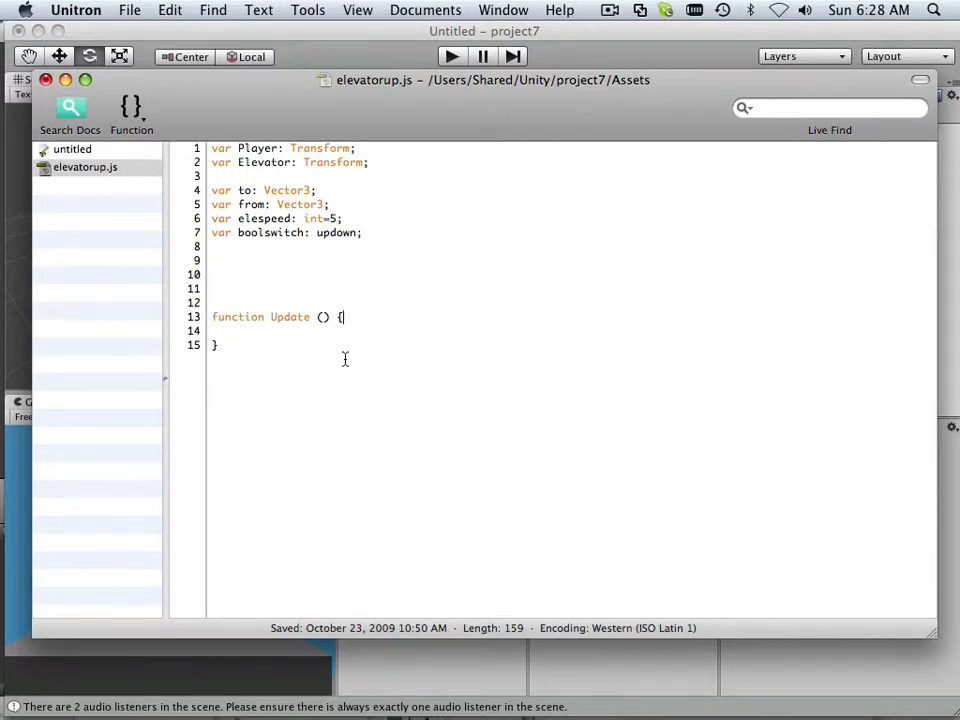
- Rename function Update to OnTriggerStay taking 'other: Collider' as its parameter
key(Return)
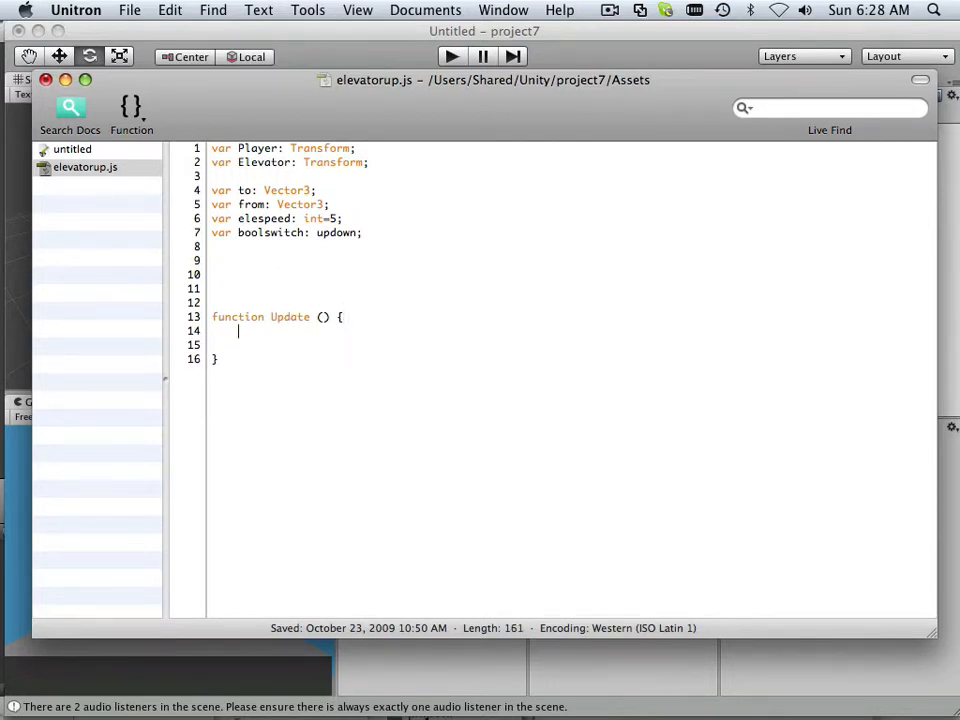
click(129, 10)
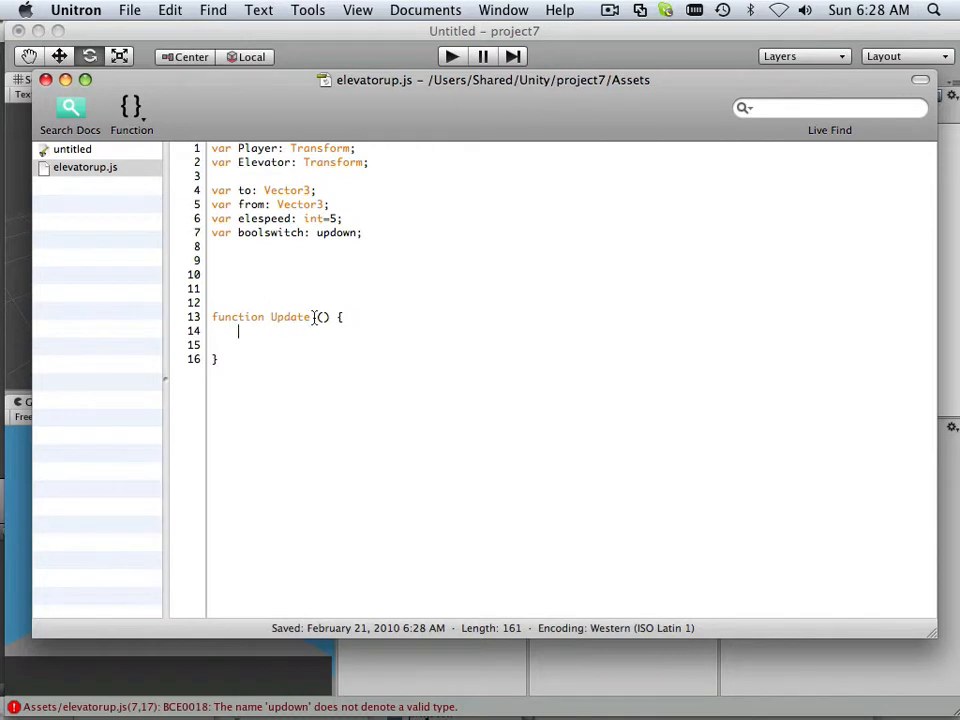
double_click(290, 317)
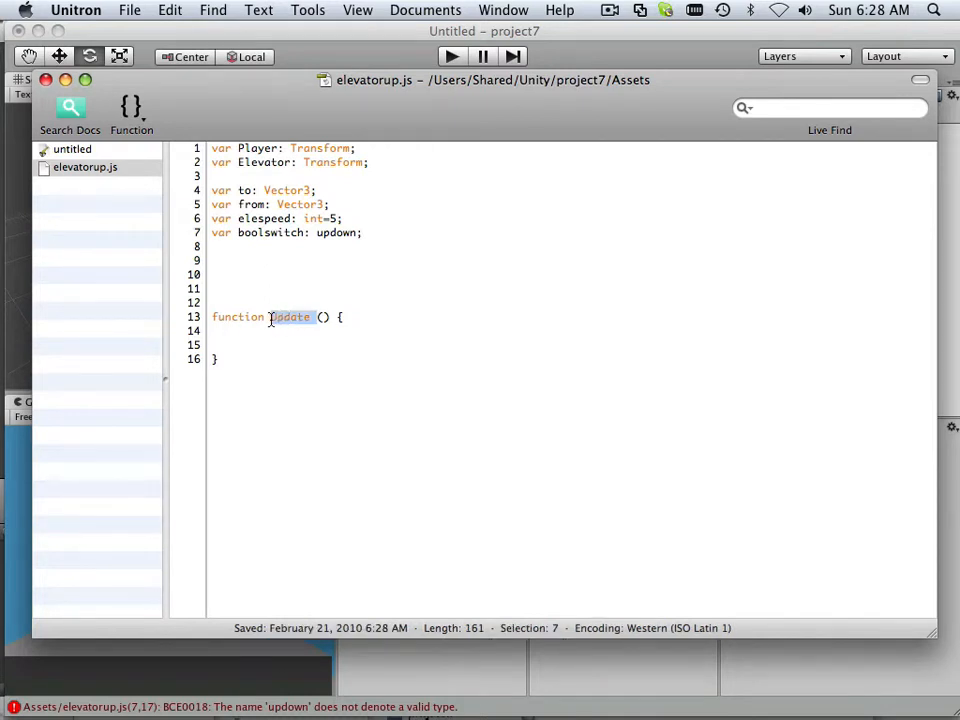
text(On)
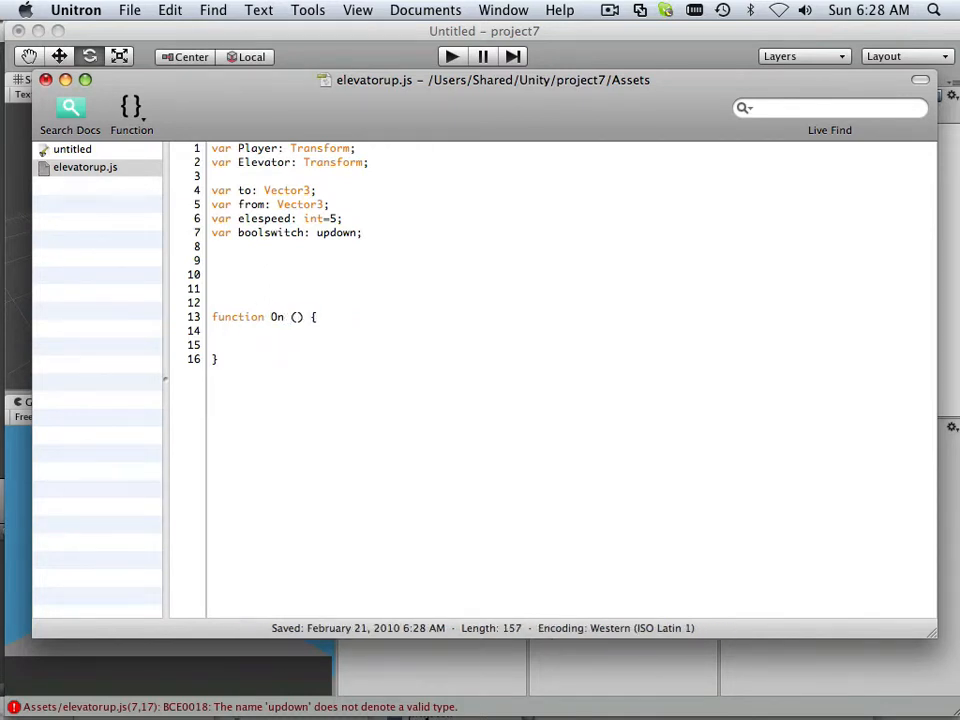
text(Trigg)
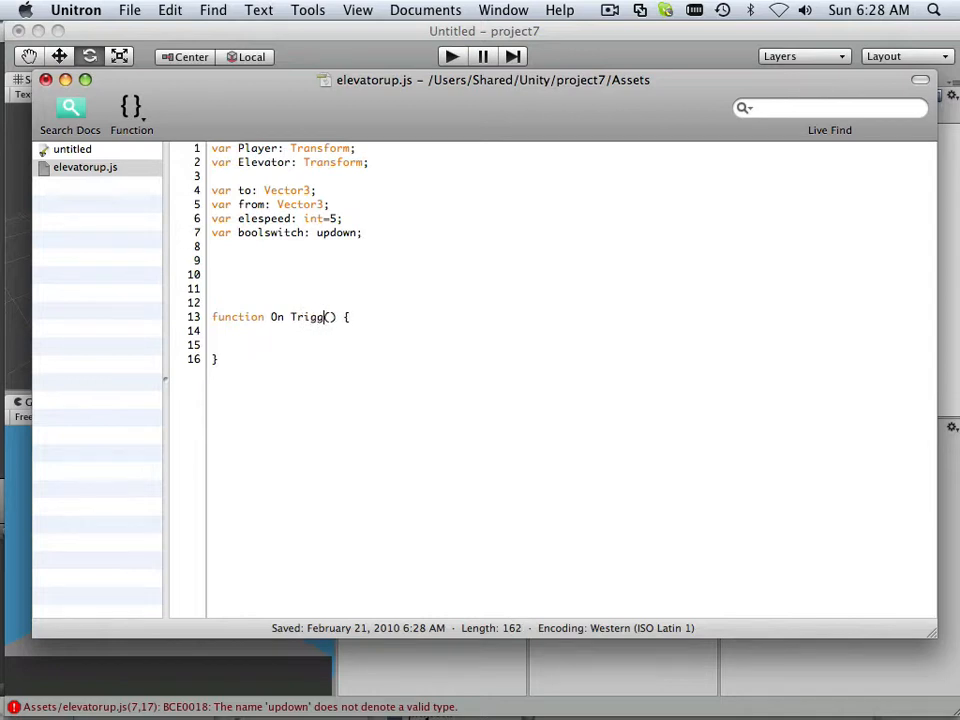
text(er)
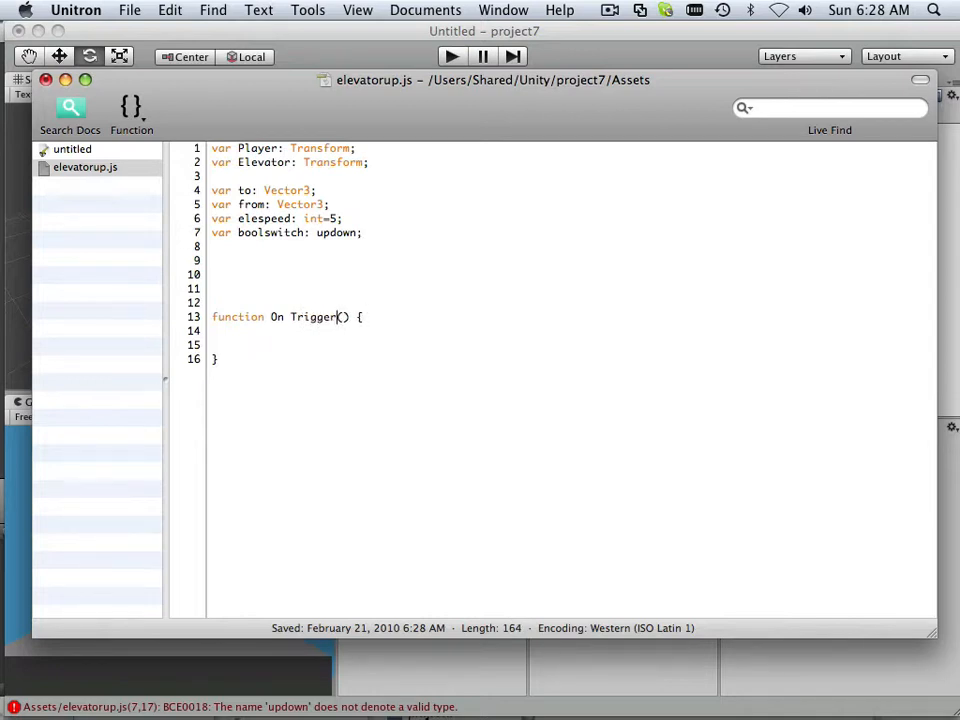
text(Stay)
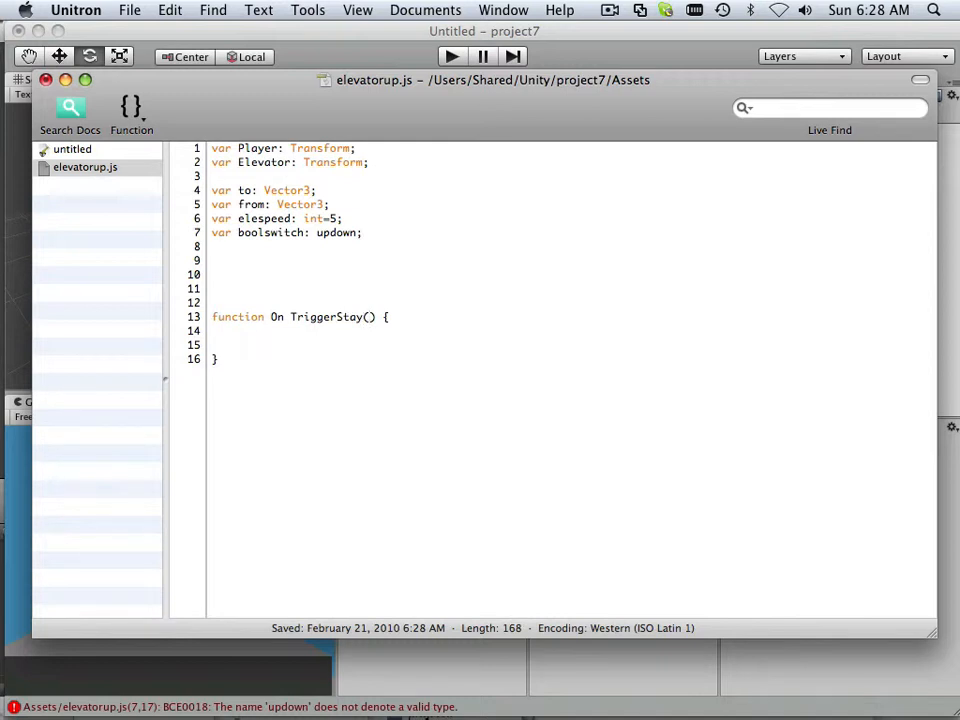
text(other :)
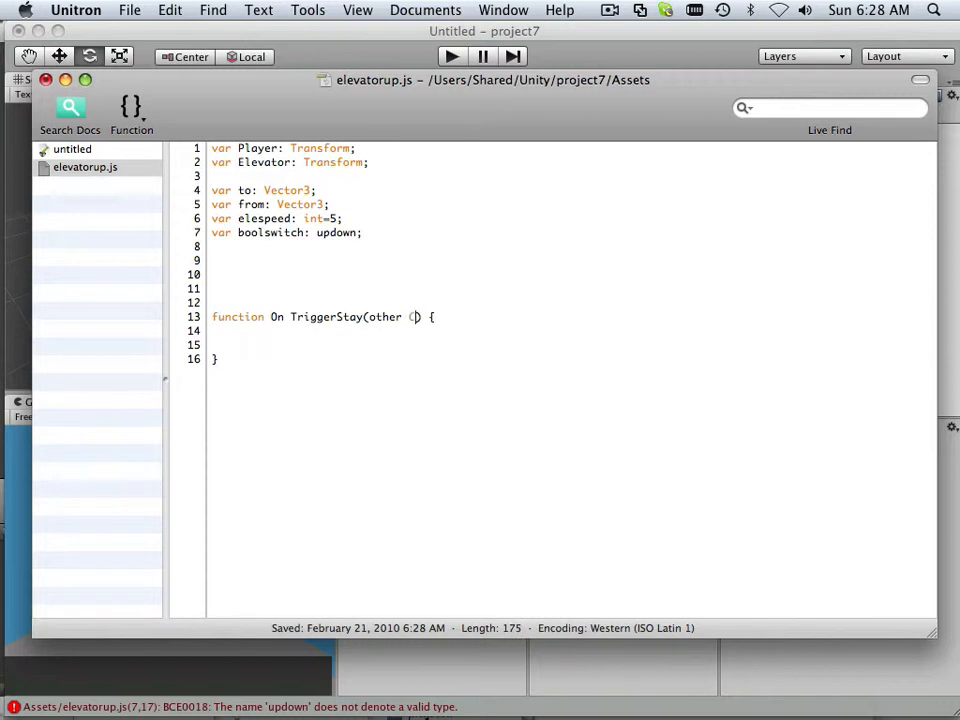
text(Collid)
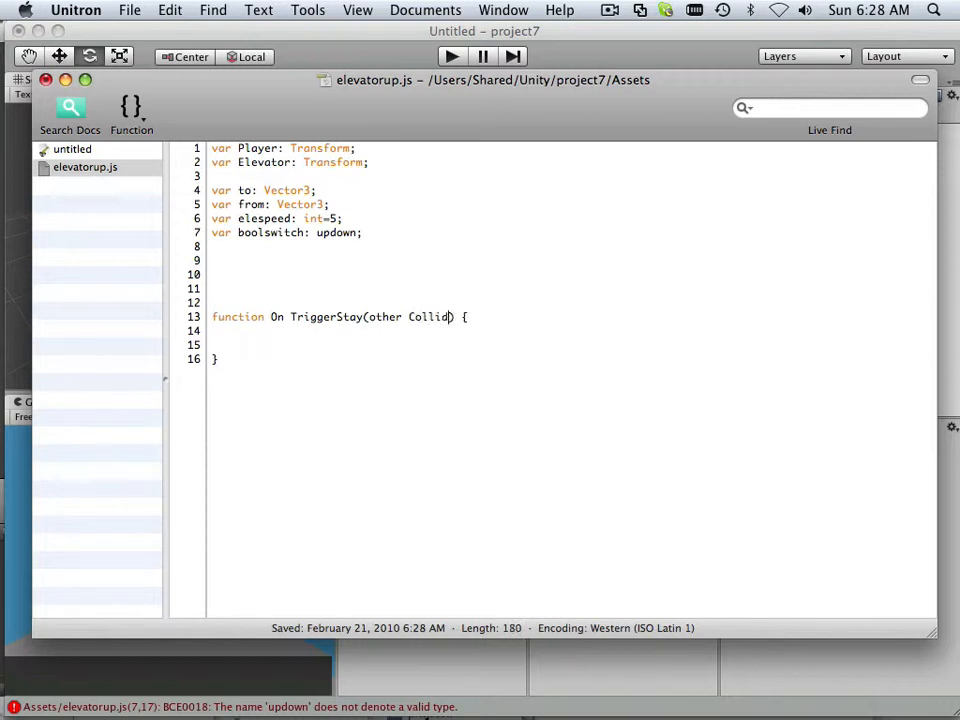
text(er)
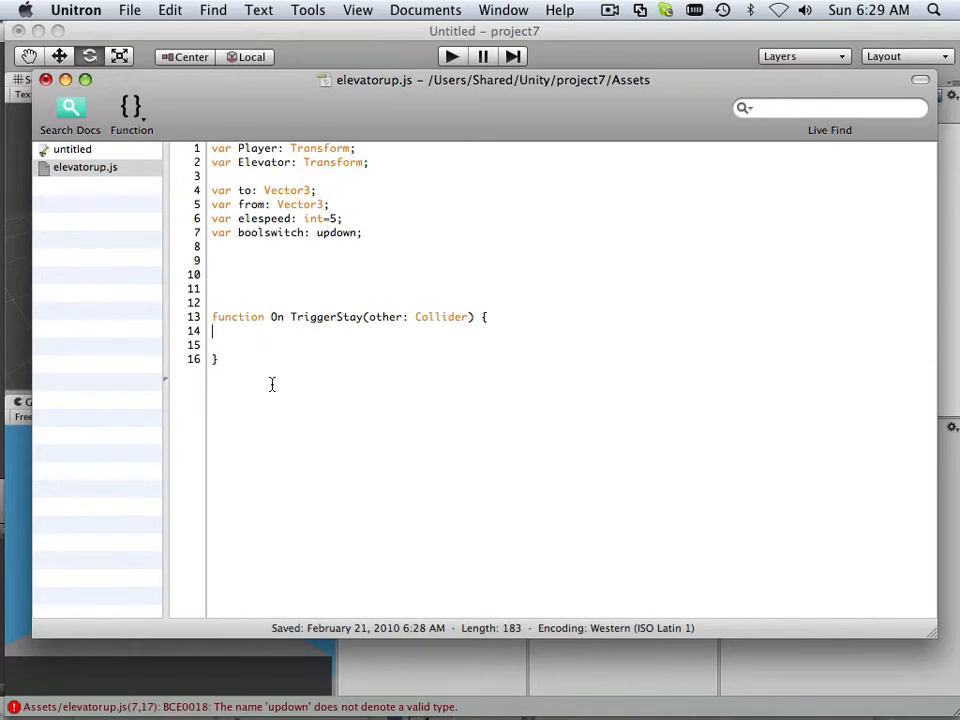
- Save elevatorup.js from Unitron's File menu
click(129, 10)
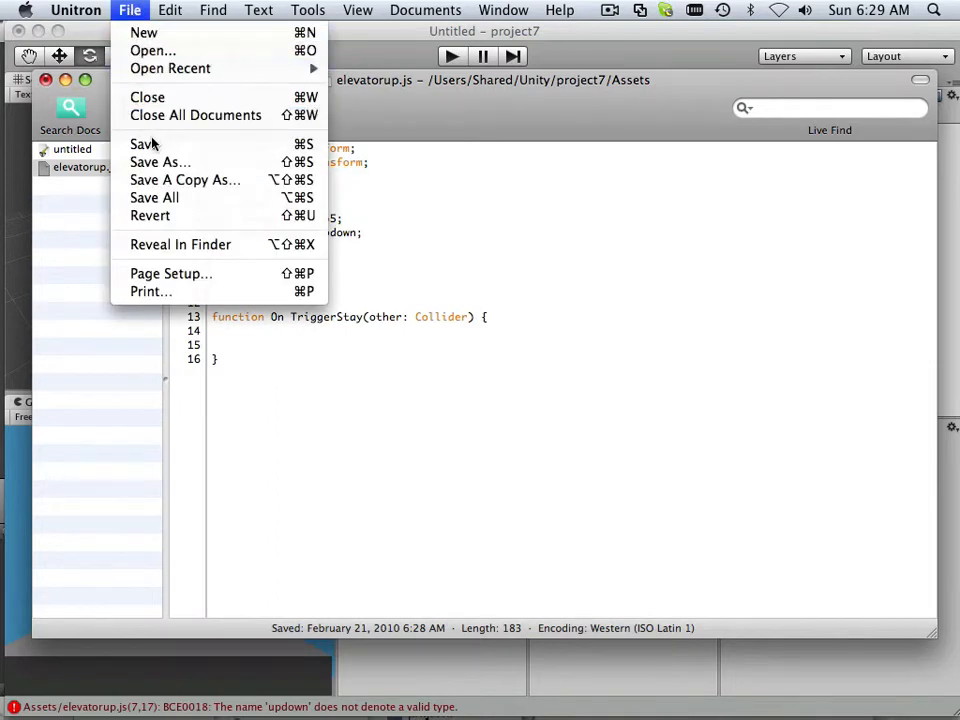
click(143, 144)
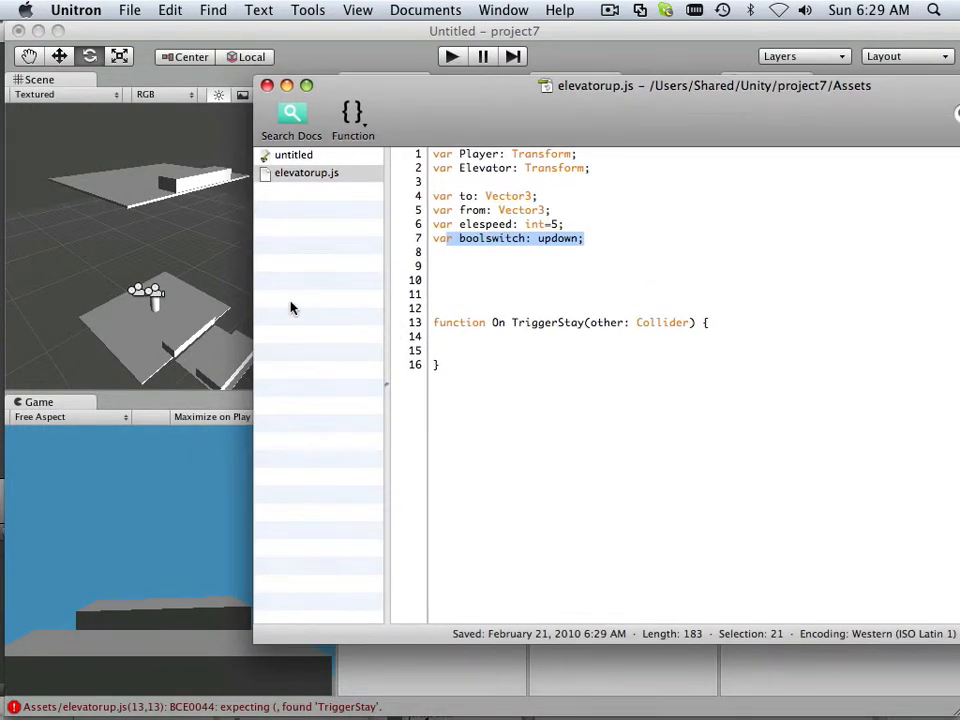
mouse_move(187, 340)
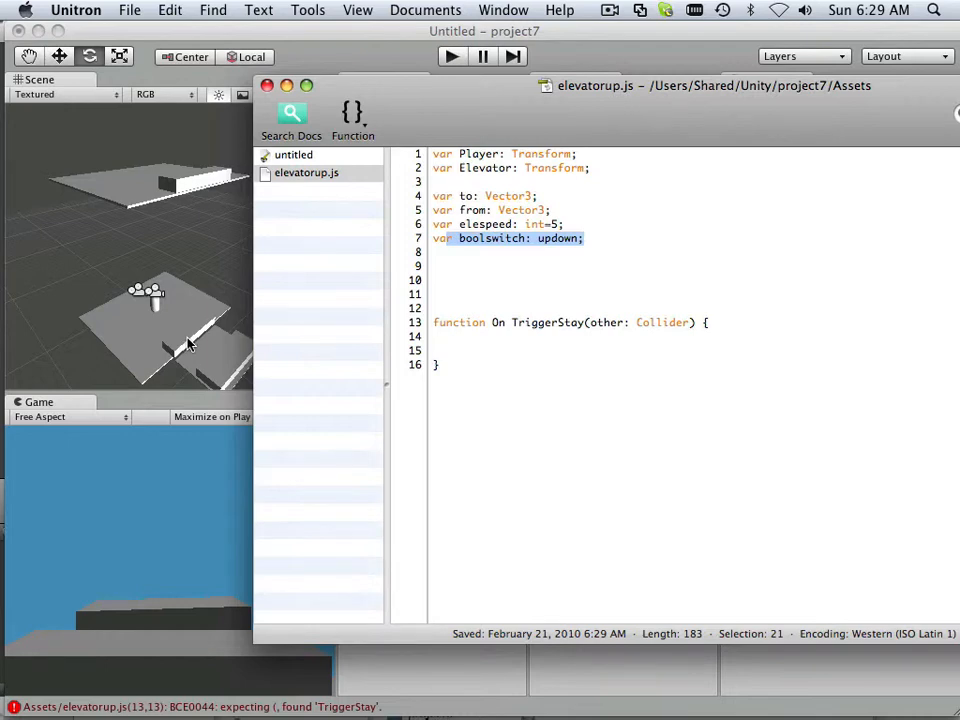
mouse_move(205, 357)
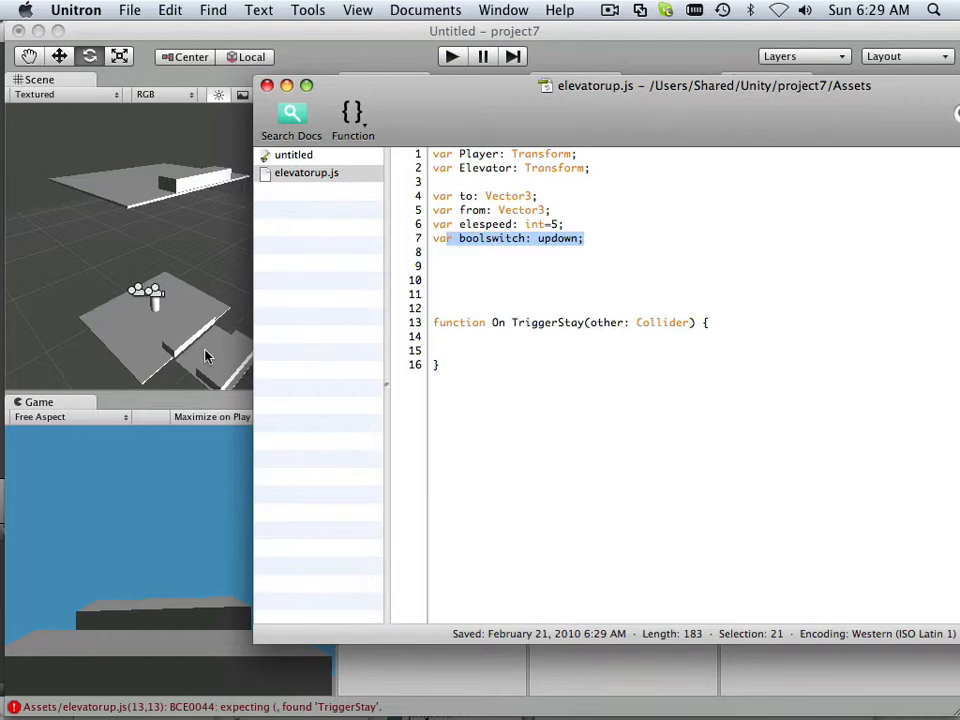
mouse_move(222, 370)
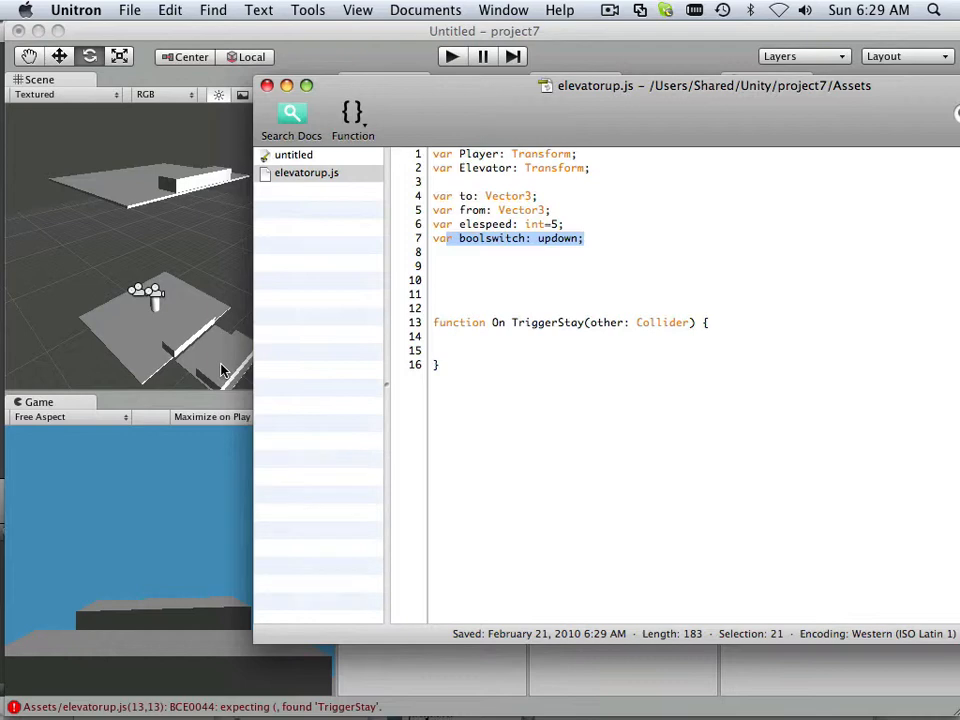
mouse_move(210, 182)
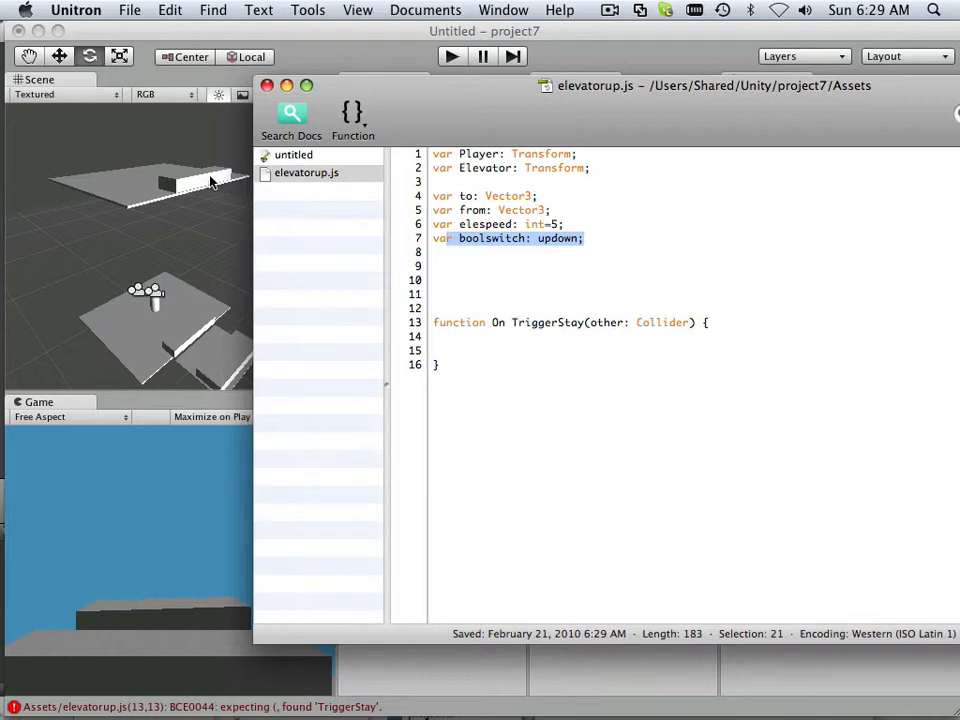
mouse_move(196, 334)
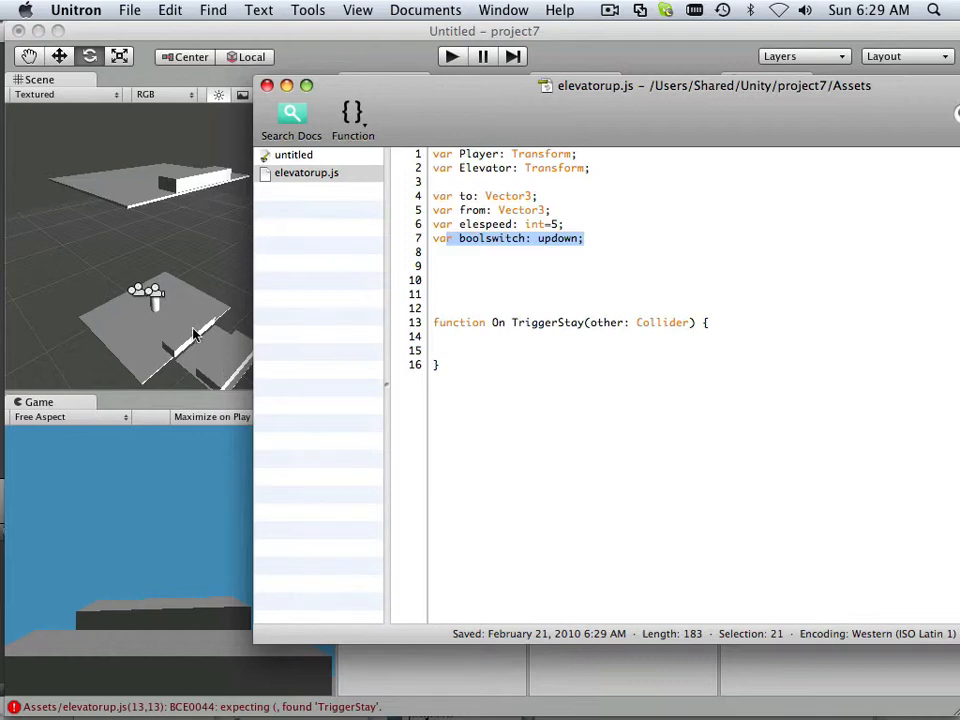
mouse_move(185, 340)
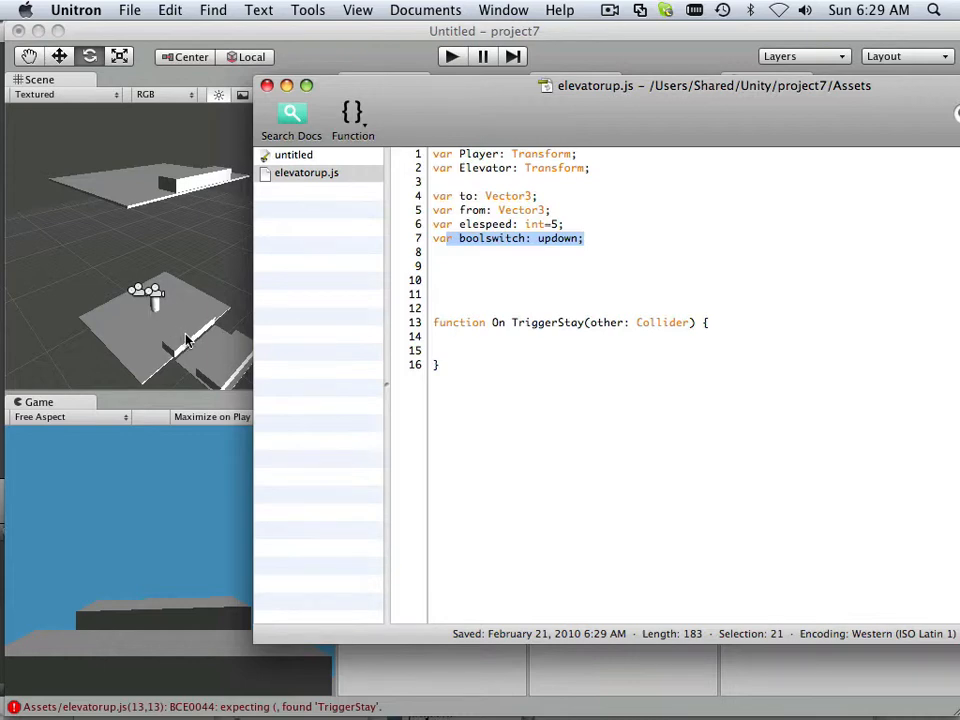
mouse_move(240, 360)
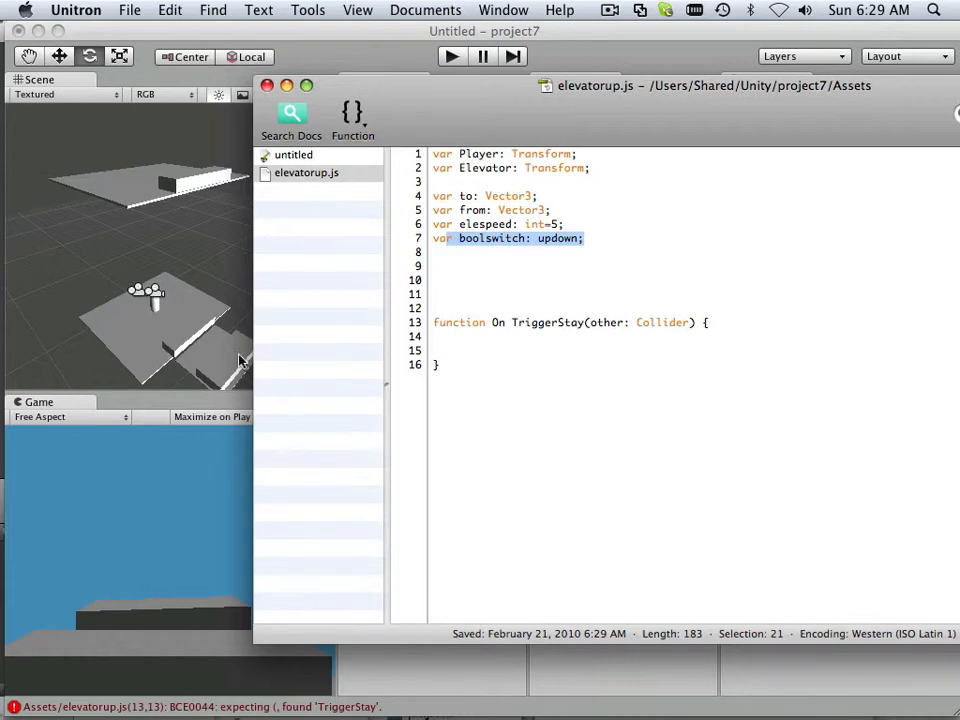
mouse_move(222, 355)
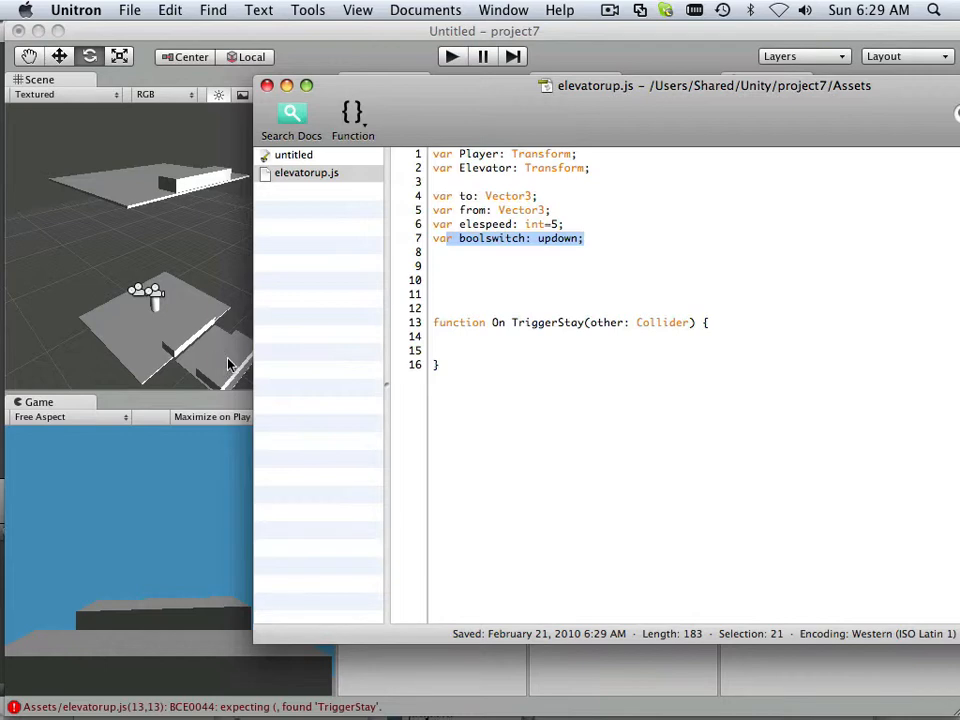
mouse_move(158, 318)
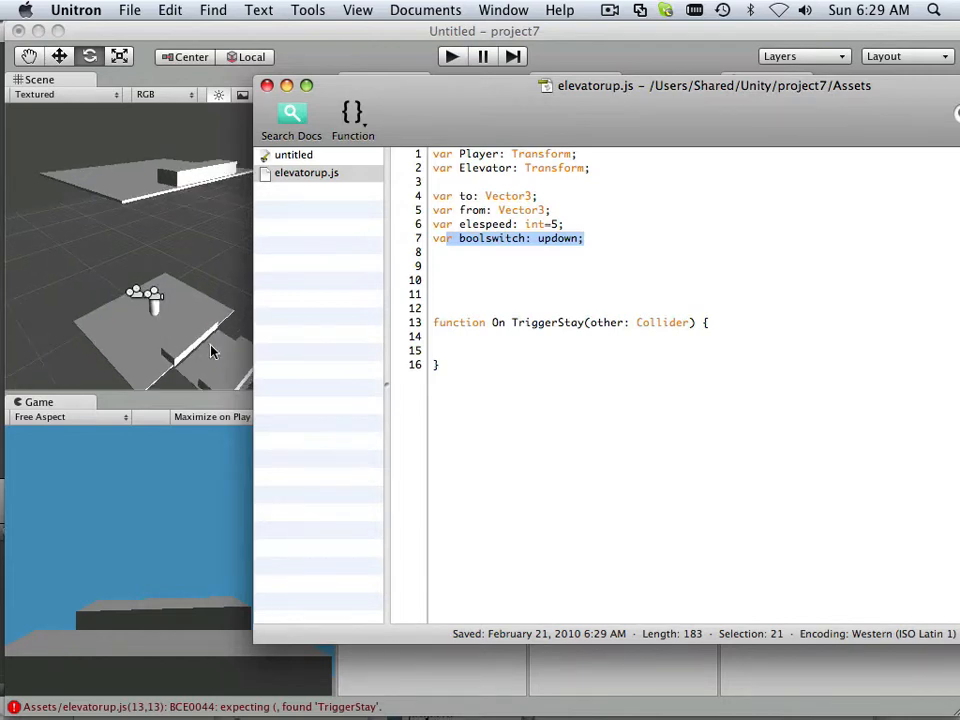
mouse_move(185, 343)
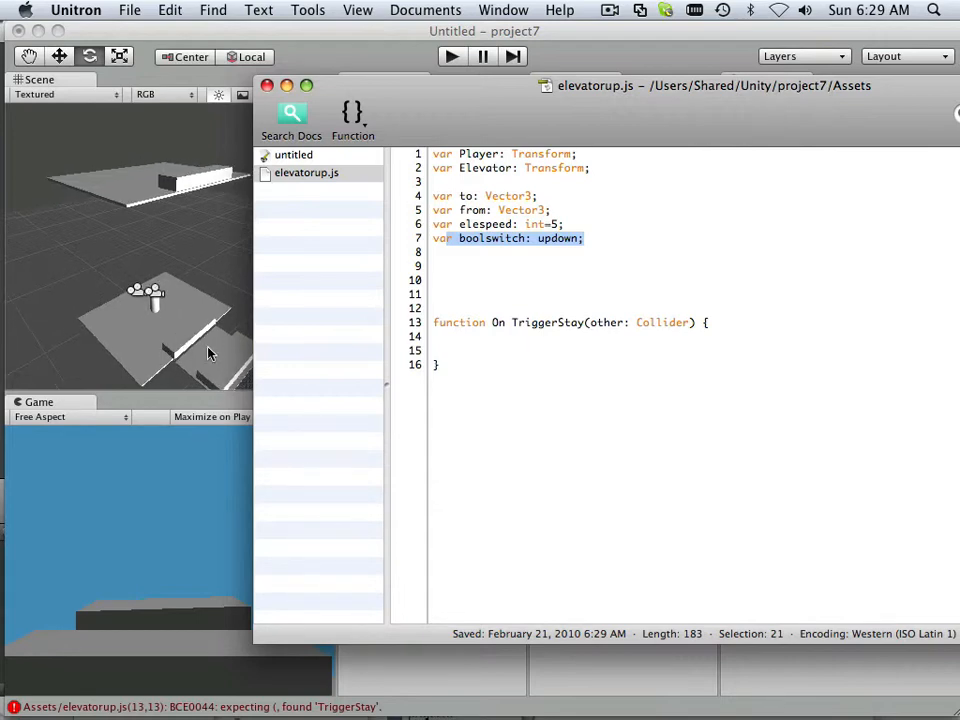
mouse_move(223, 363)
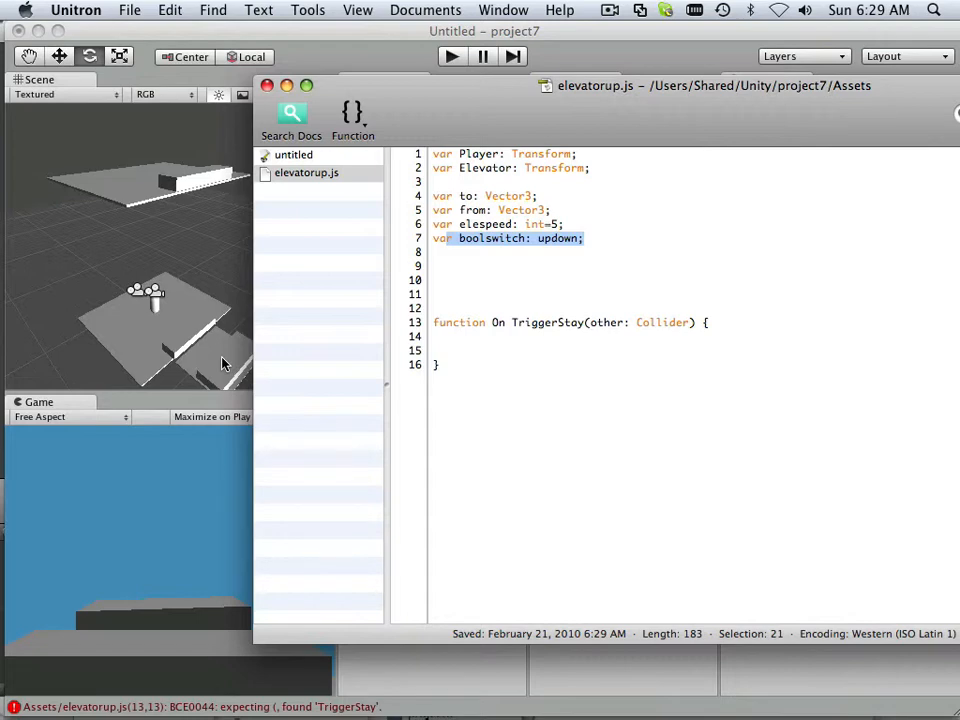
mouse_move(205, 182)
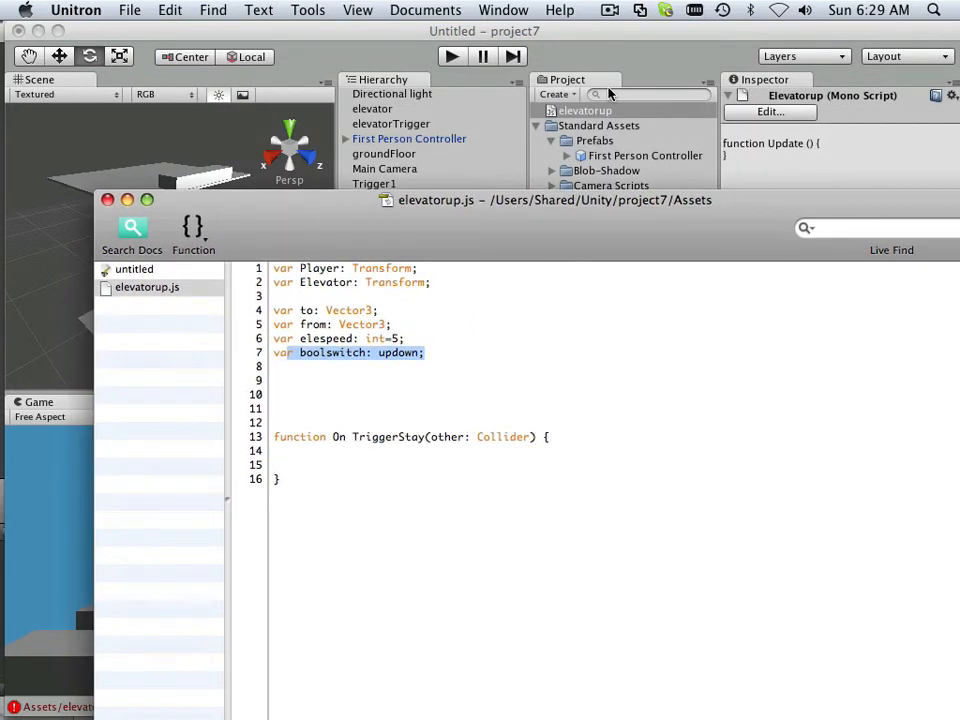
- Create a JavaScript asset named updown and open it in Unitron
click(556, 93)
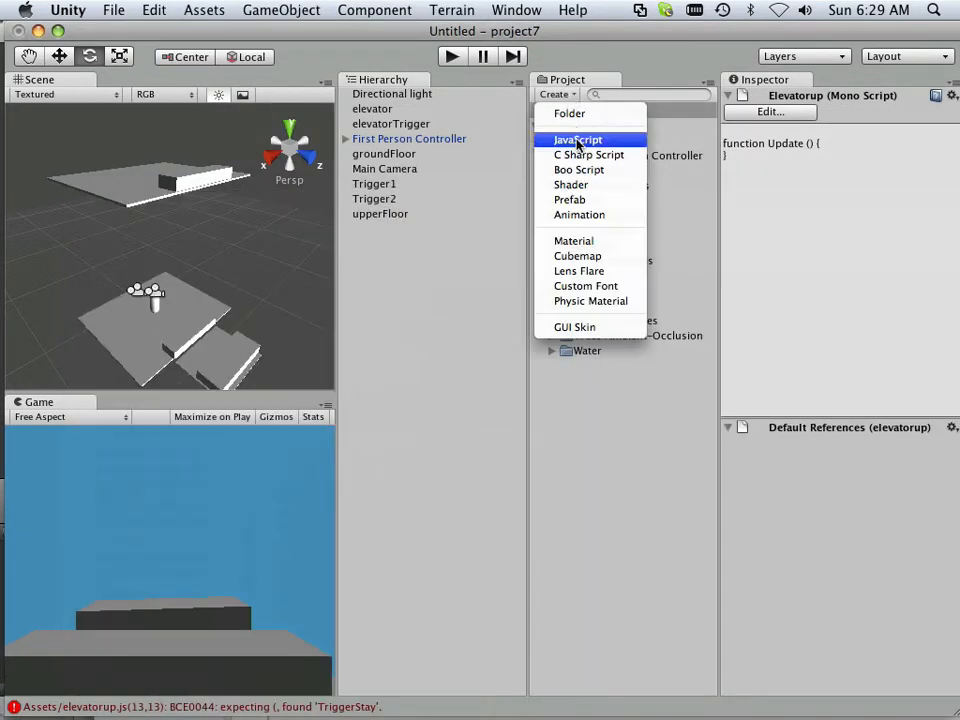
click(578, 139)
text(up)
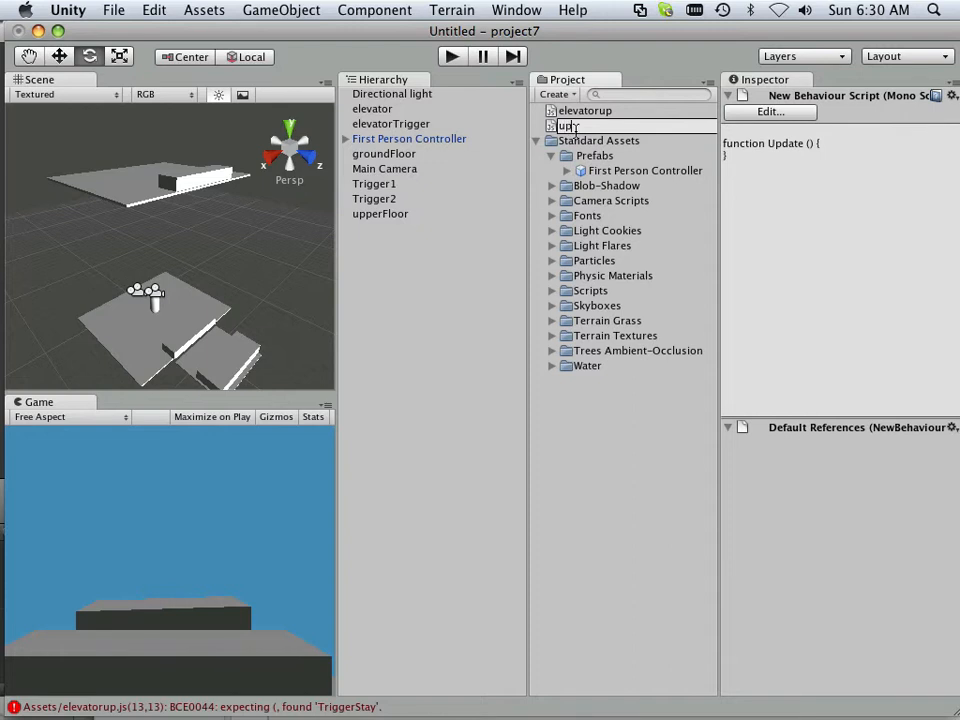
key(Return)
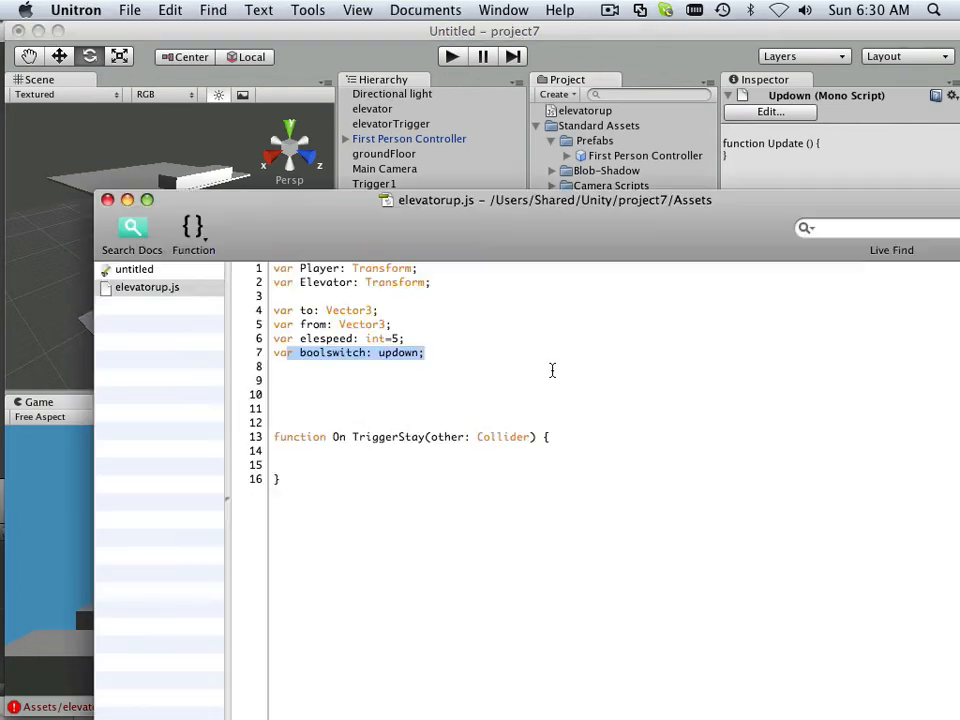
click(140, 305)
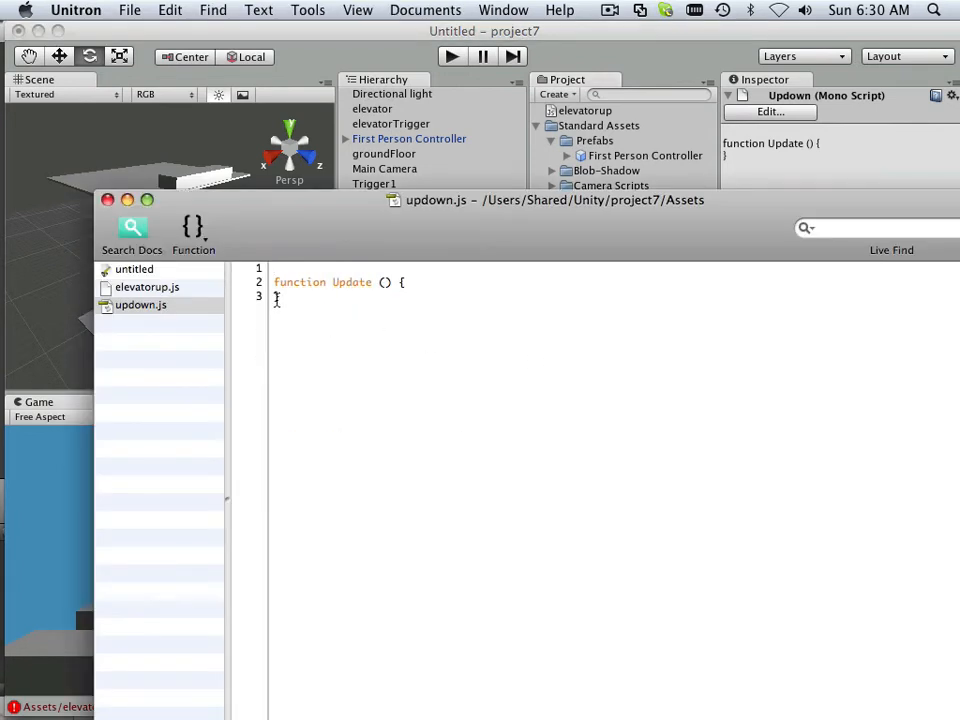